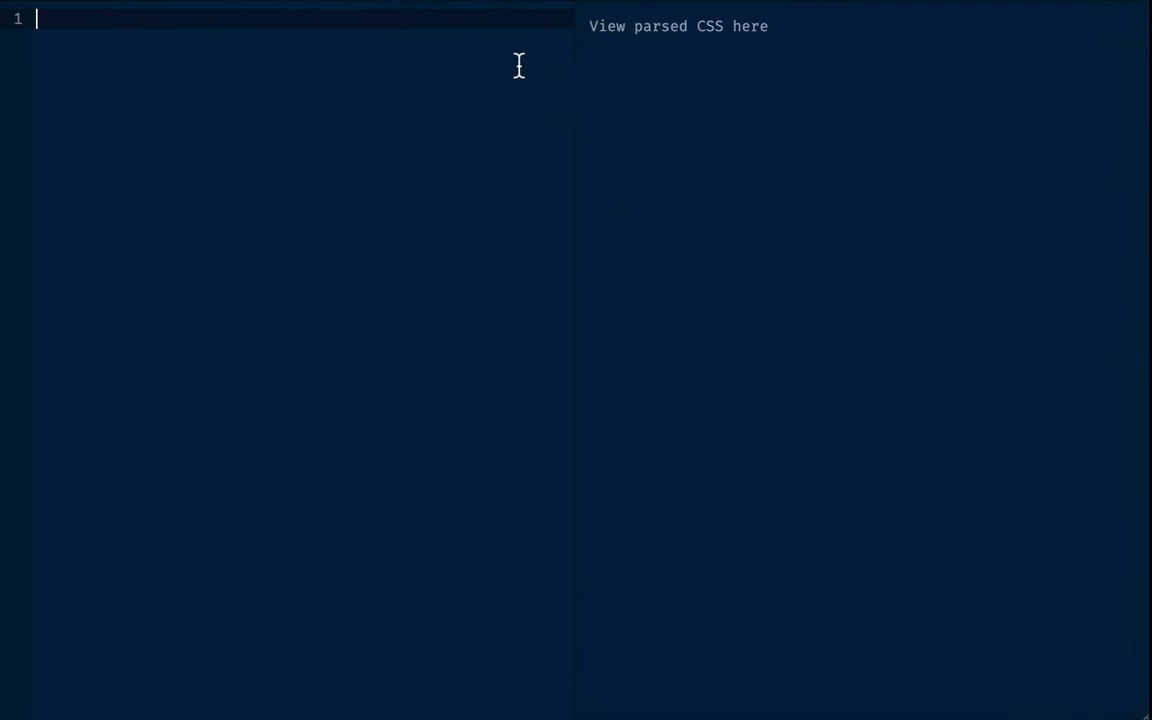
{"action": "mouse_move", "coordinate": [314, 69]}
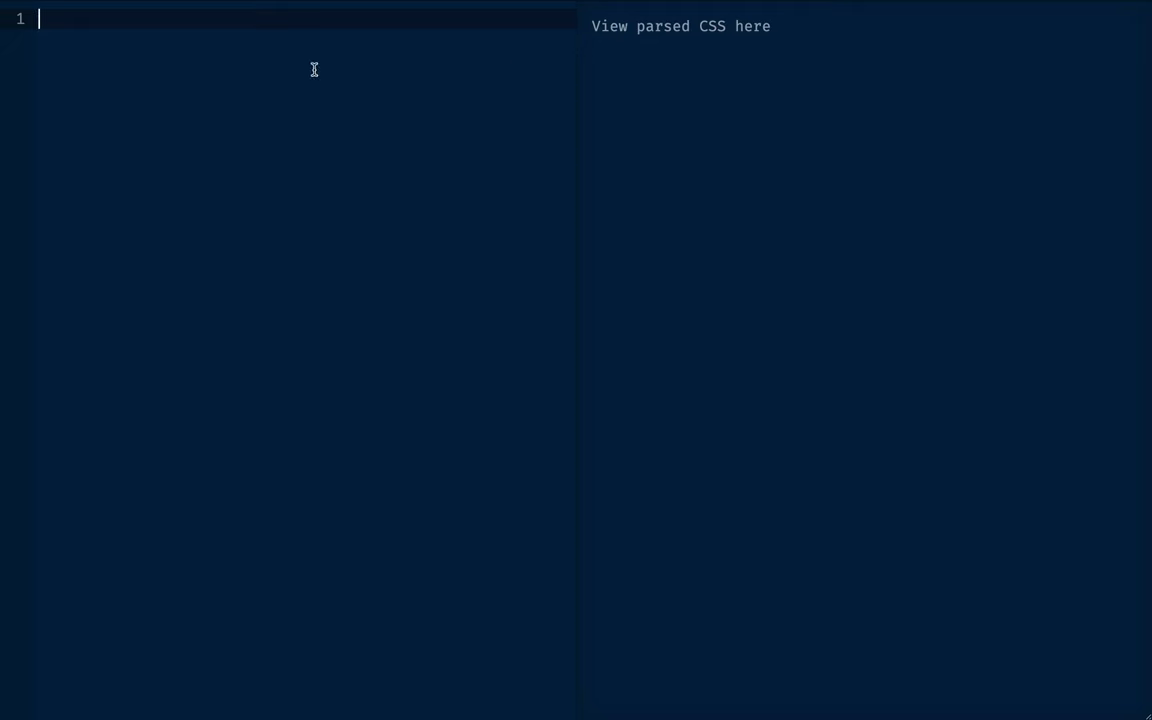
{"action": "mouse_move", "coordinate": [326, 331]}
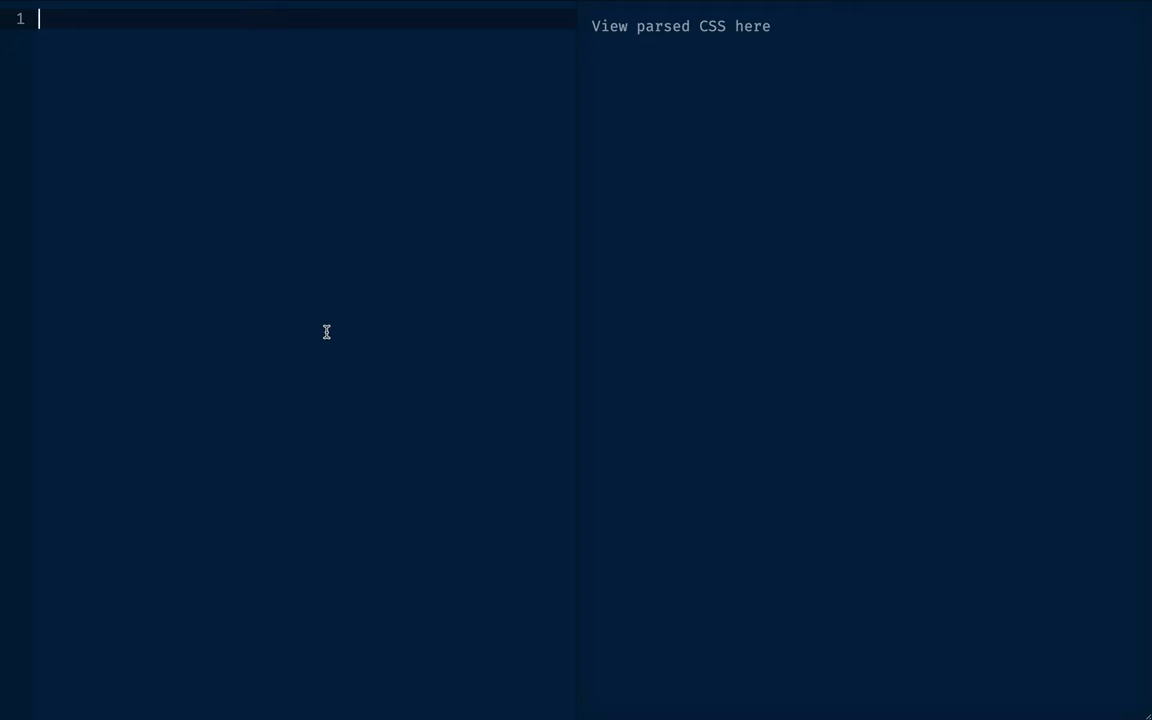
{"action": "mouse_move", "coordinate": [455, 211]}
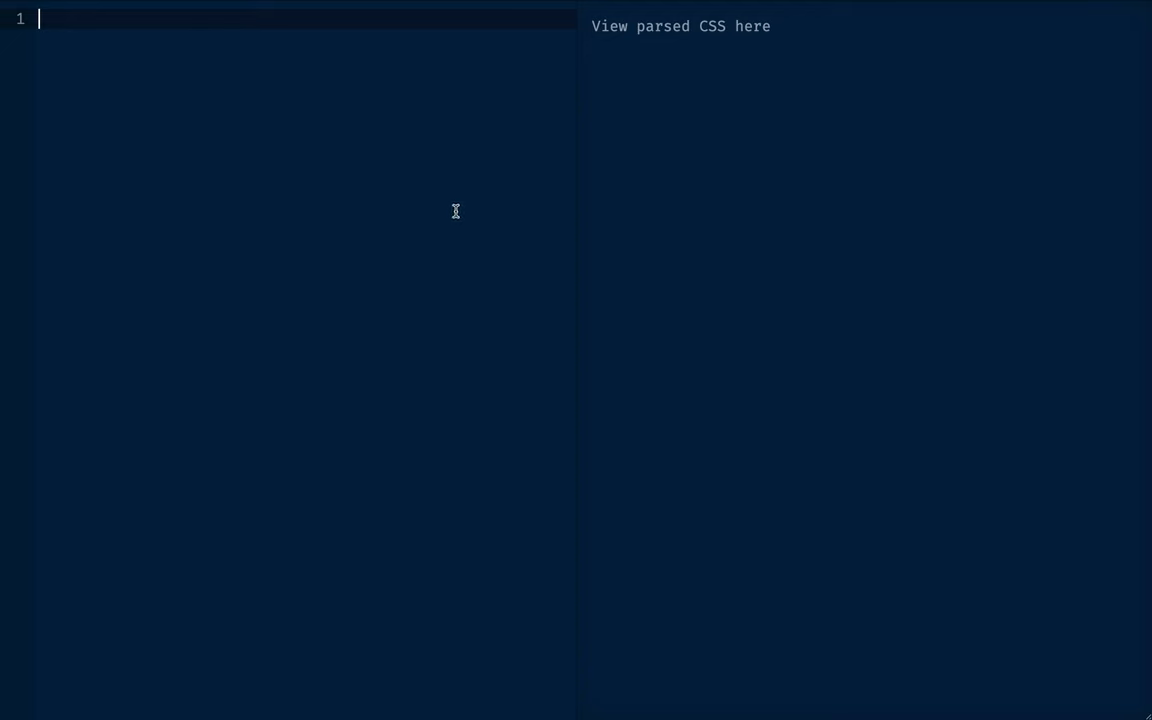
{"action": "left_click", "coordinate": [700, 167]}
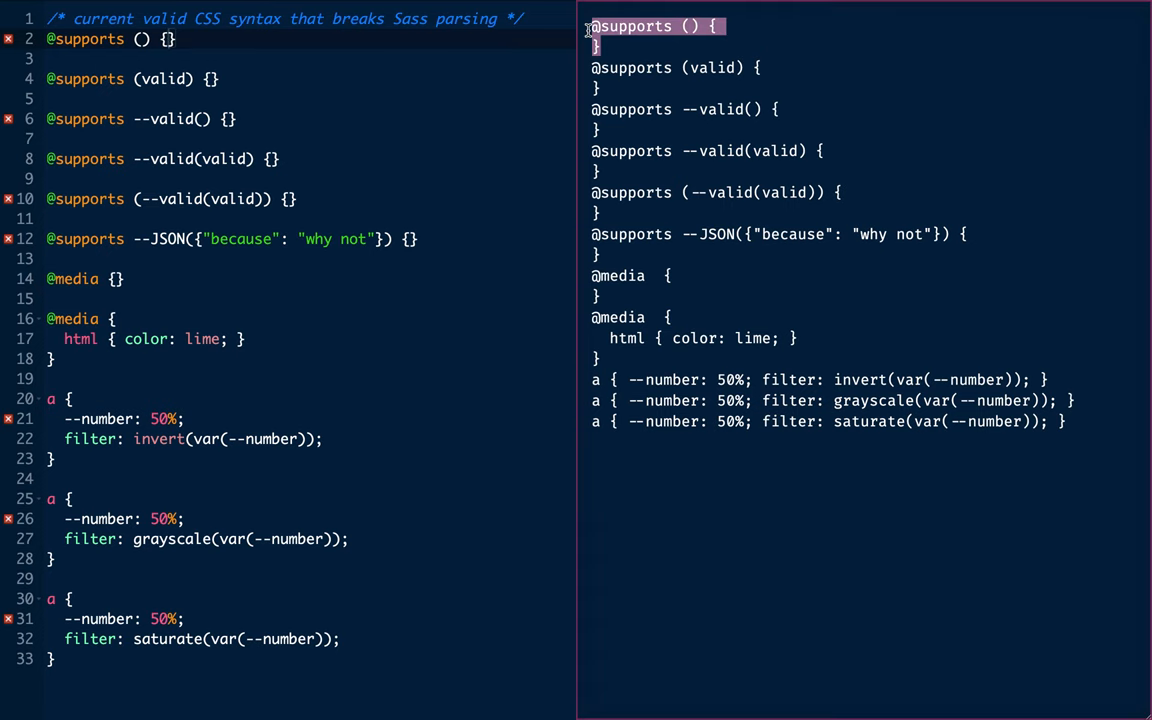
{"action": "mouse_move", "coordinate": [433, 70]}
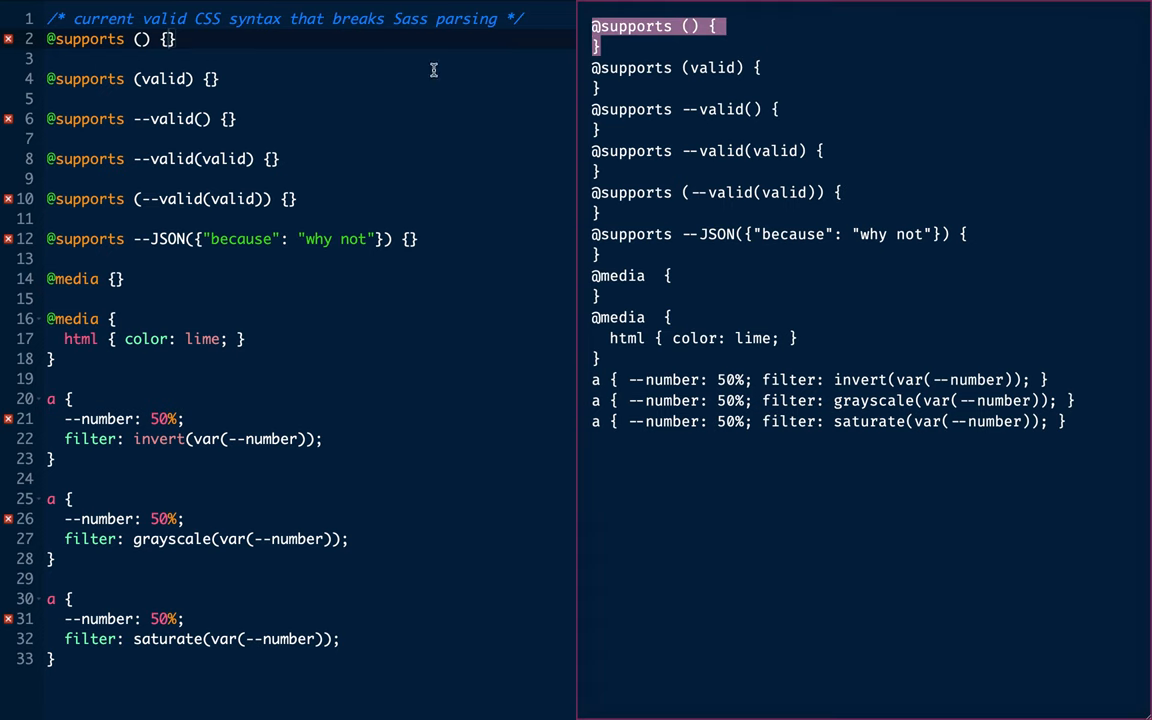
{"action": "left_click", "coordinate": [163, 79]}
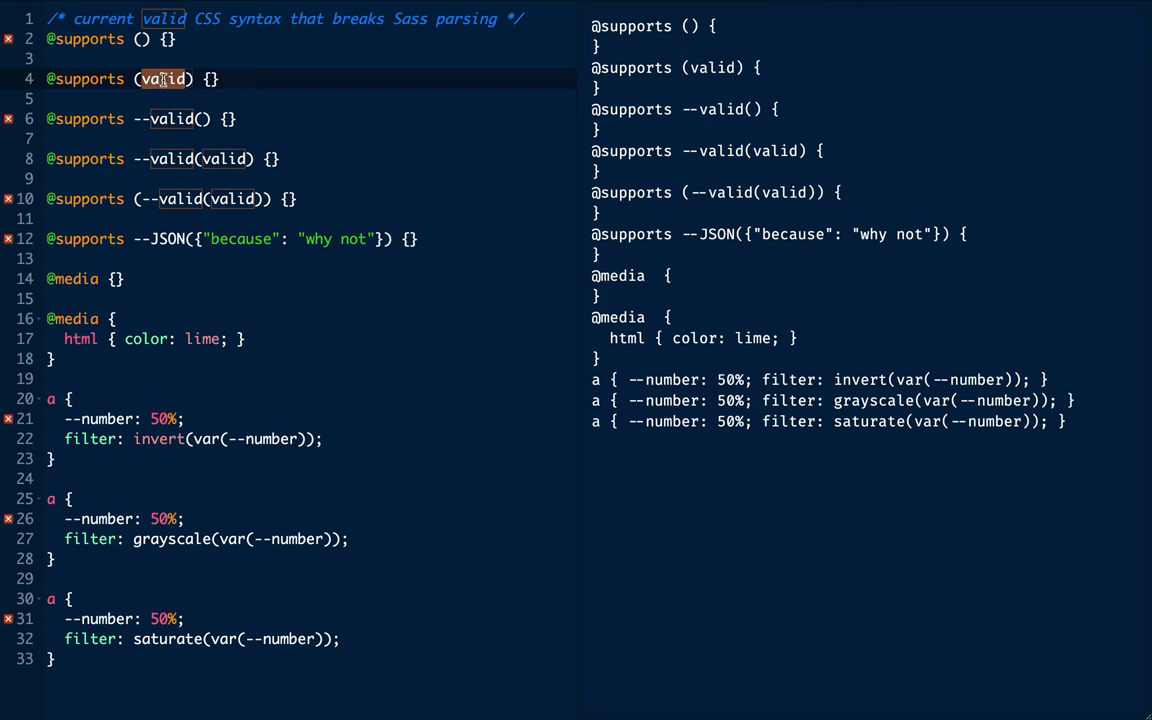
{"action": "mouse_move", "coordinate": [178, 62]}
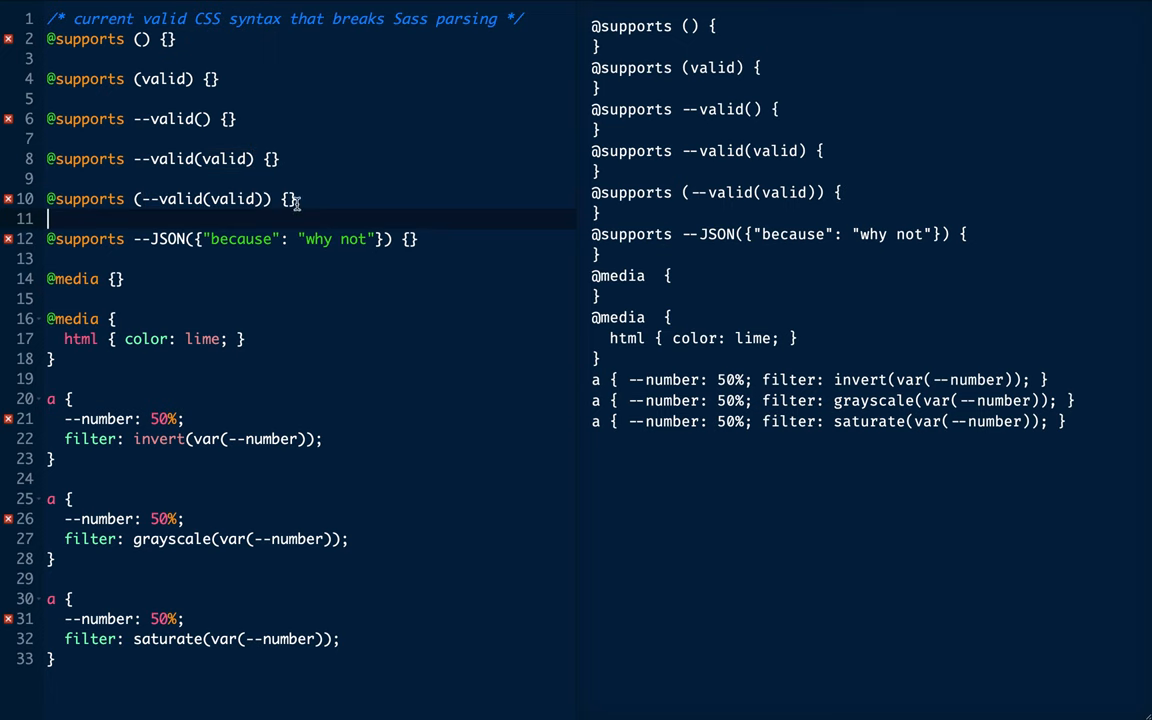
{"action": "mouse_move", "coordinate": [347, 210]}
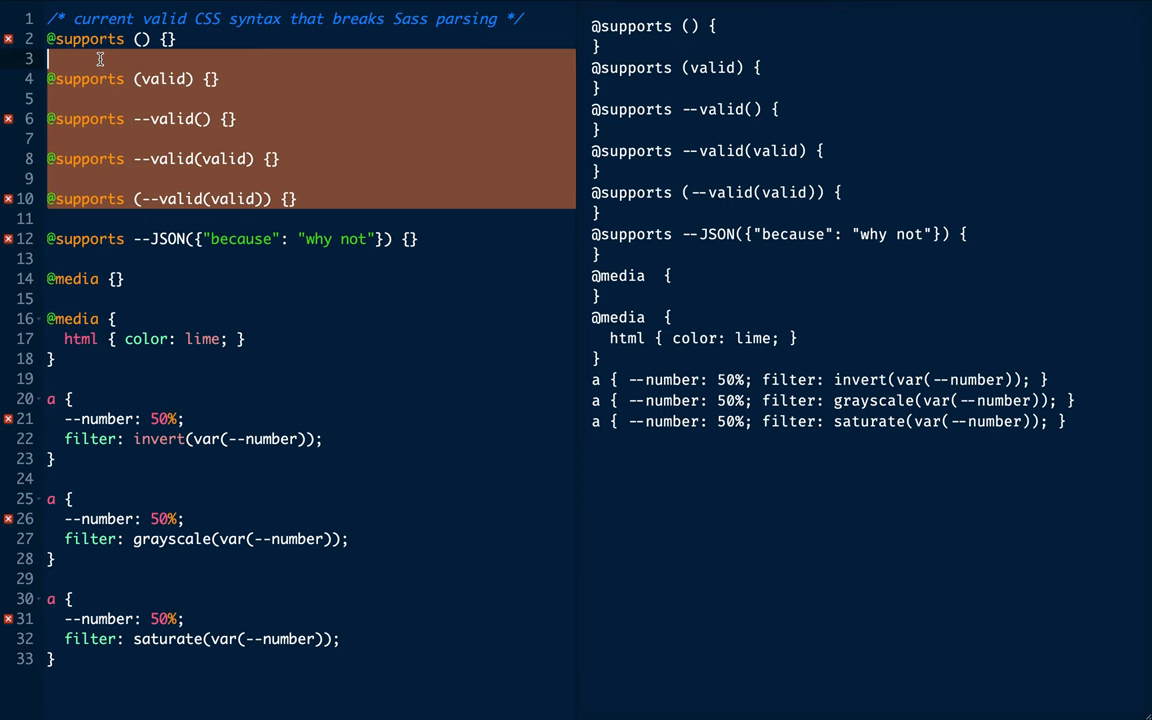
{"action": "mouse_move", "coordinate": [139, 74]}
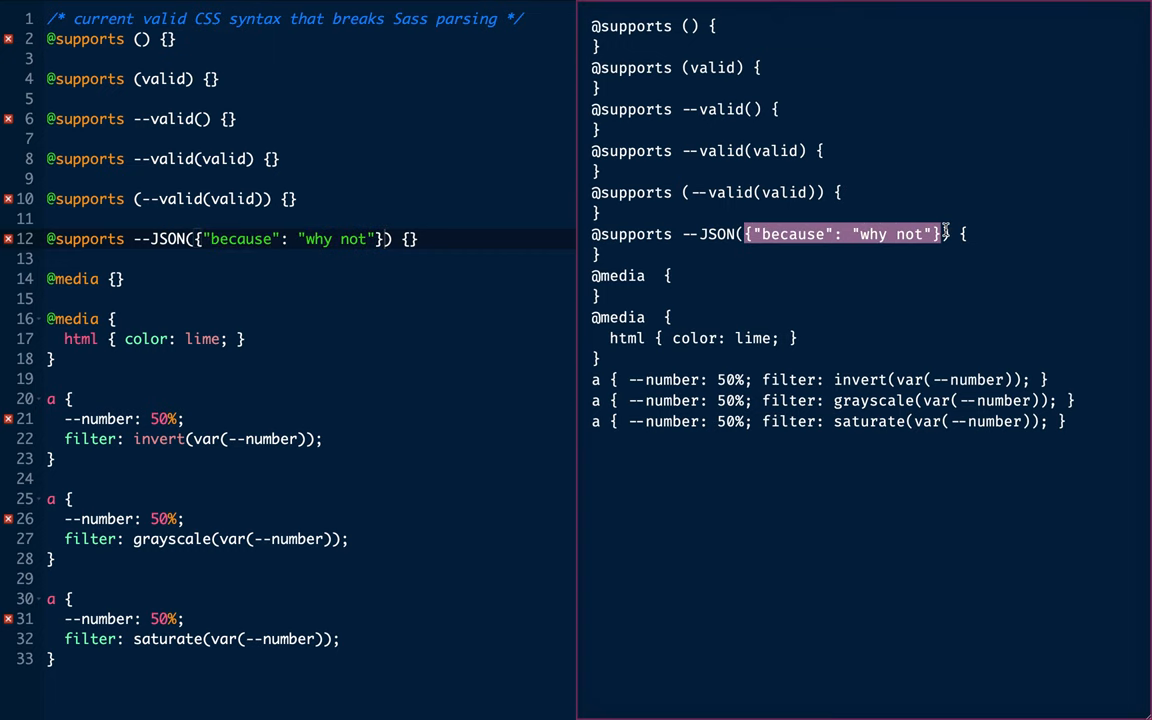
{"action": "mouse_move", "coordinate": [108, 216]}
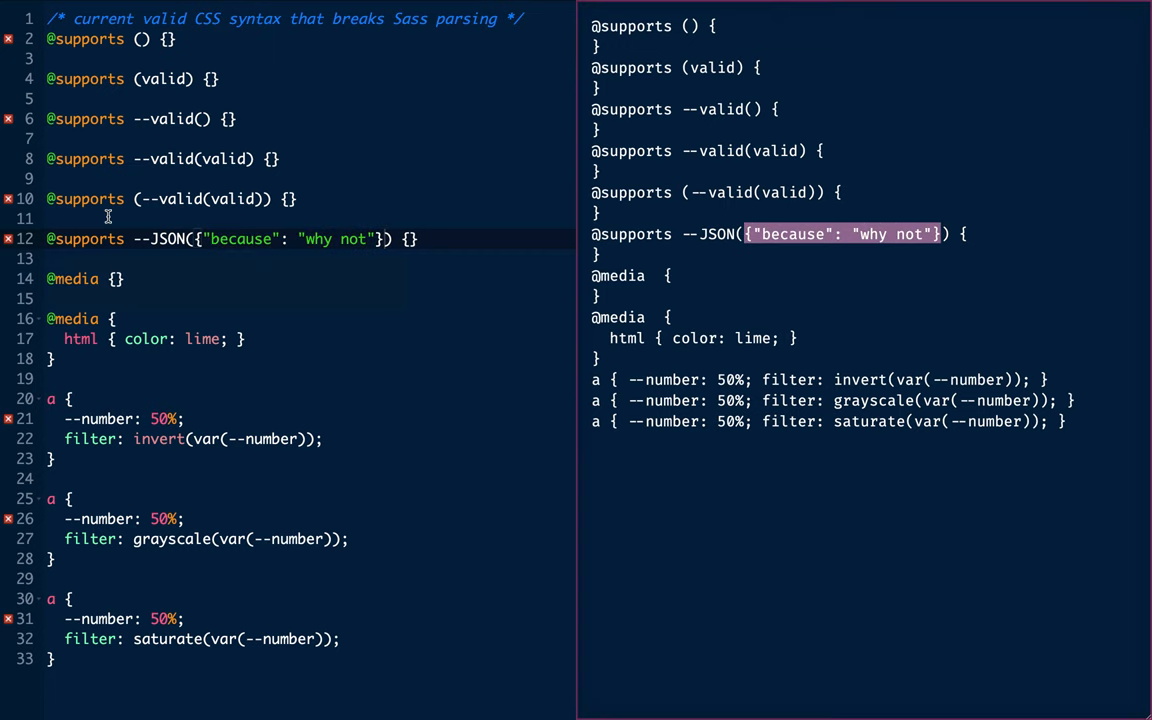
{"action": "left_click", "coordinate": [88, 278]}
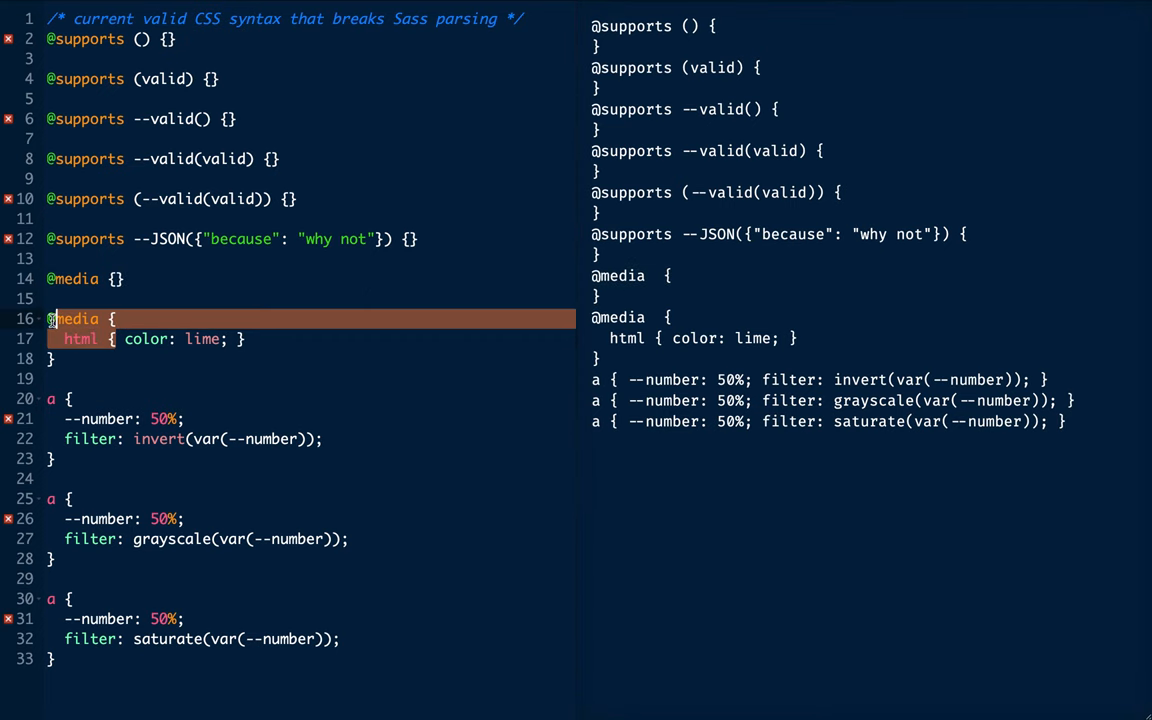
{"action": "left_click", "coordinate": [105, 318]}
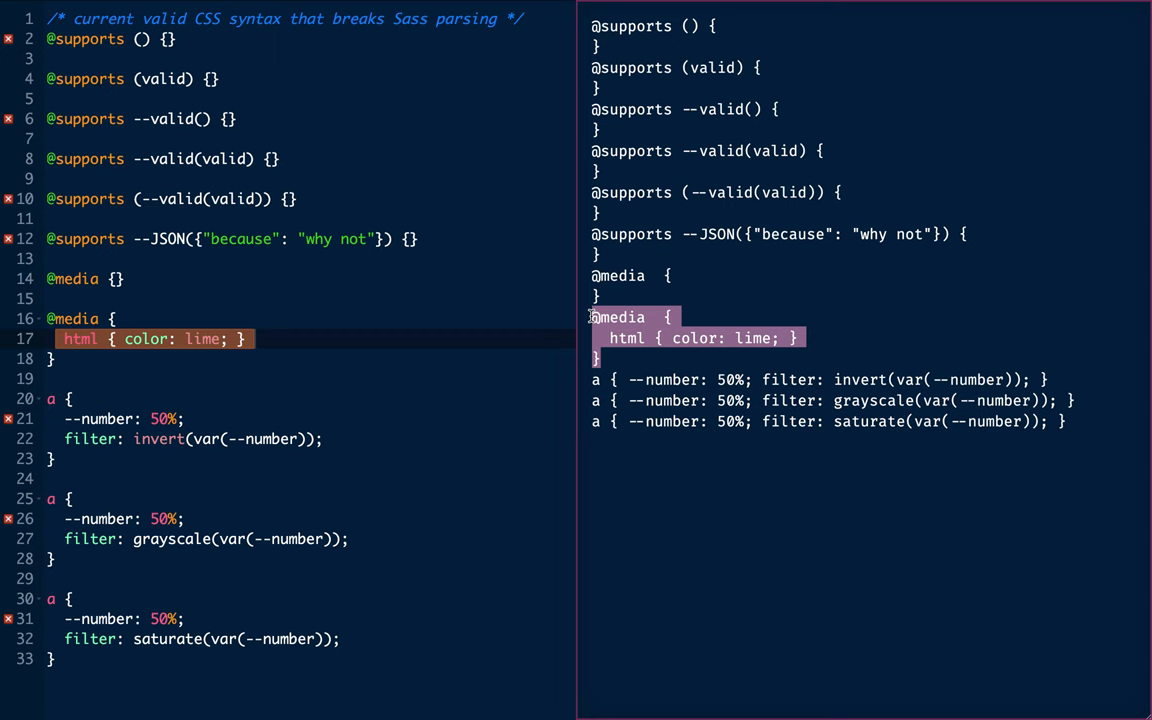
{"action": "mouse_move", "coordinate": [227, 414]}
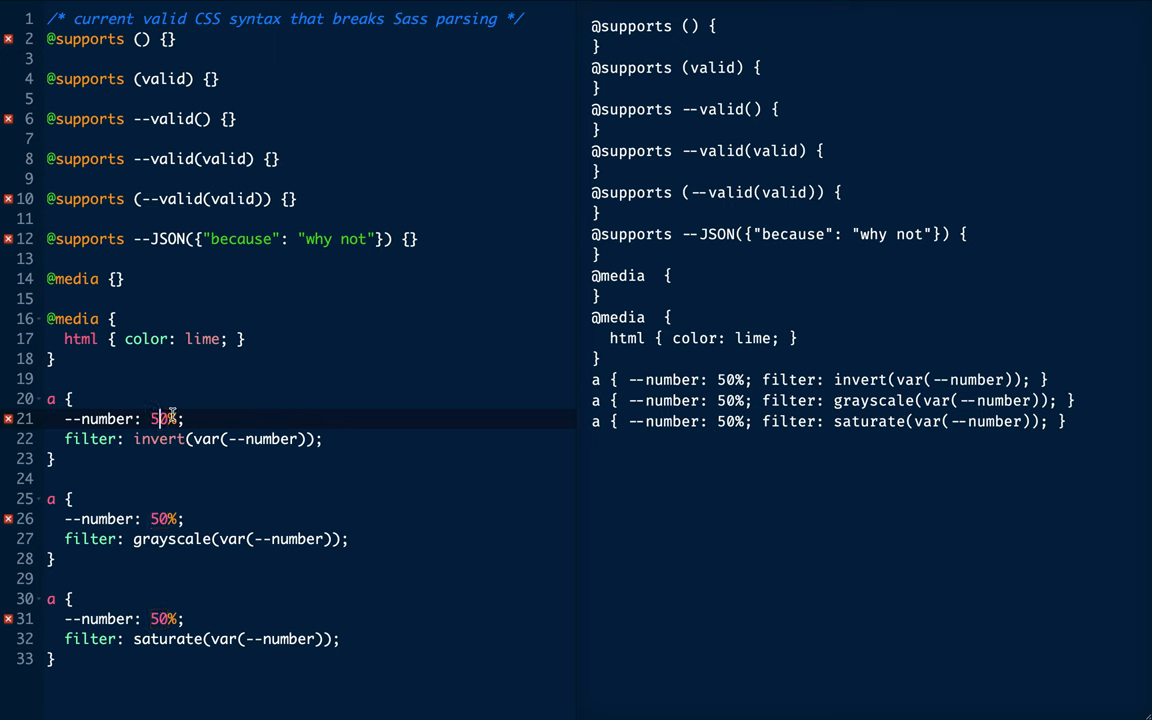
{"action": "left_click", "coordinate": [168, 439]}
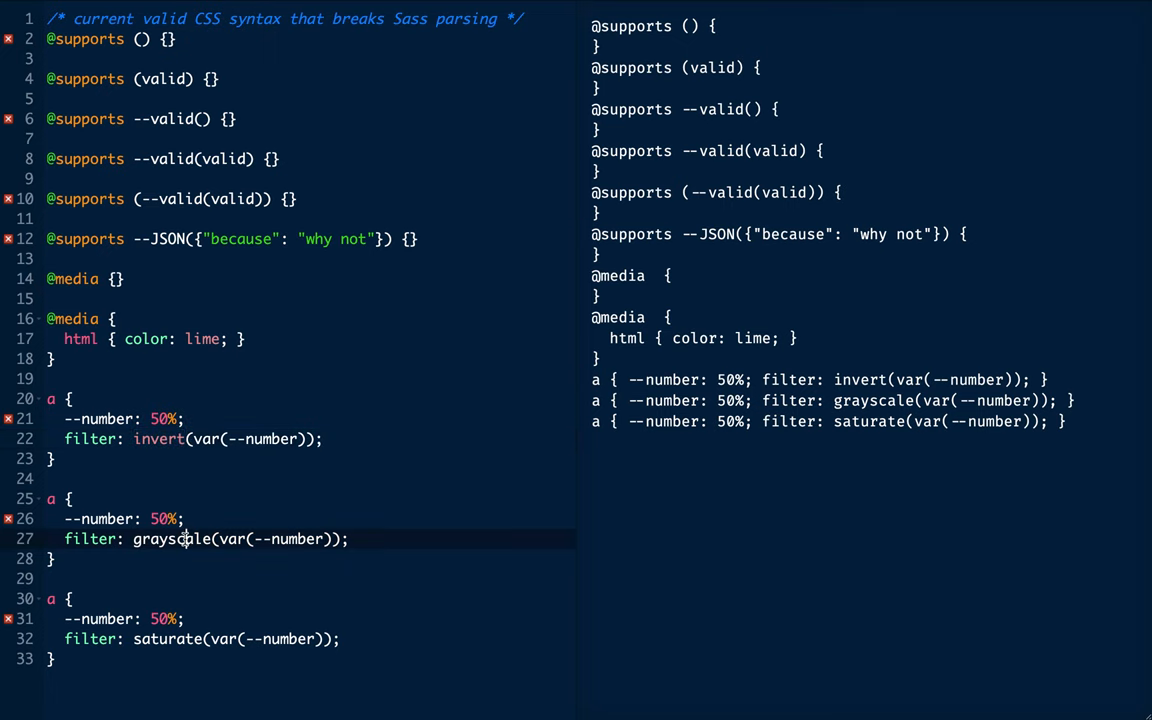
{"action": "double_click", "coordinate": [168, 639]}
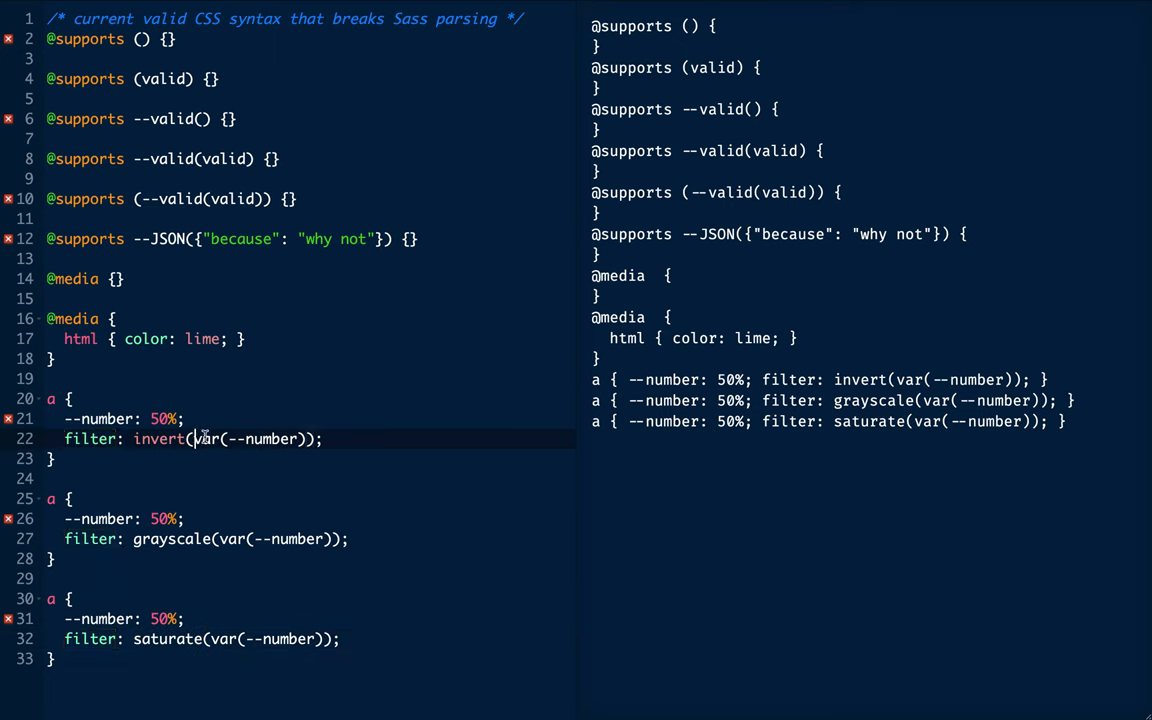
{"action": "double_click", "coordinate": [250, 439]}
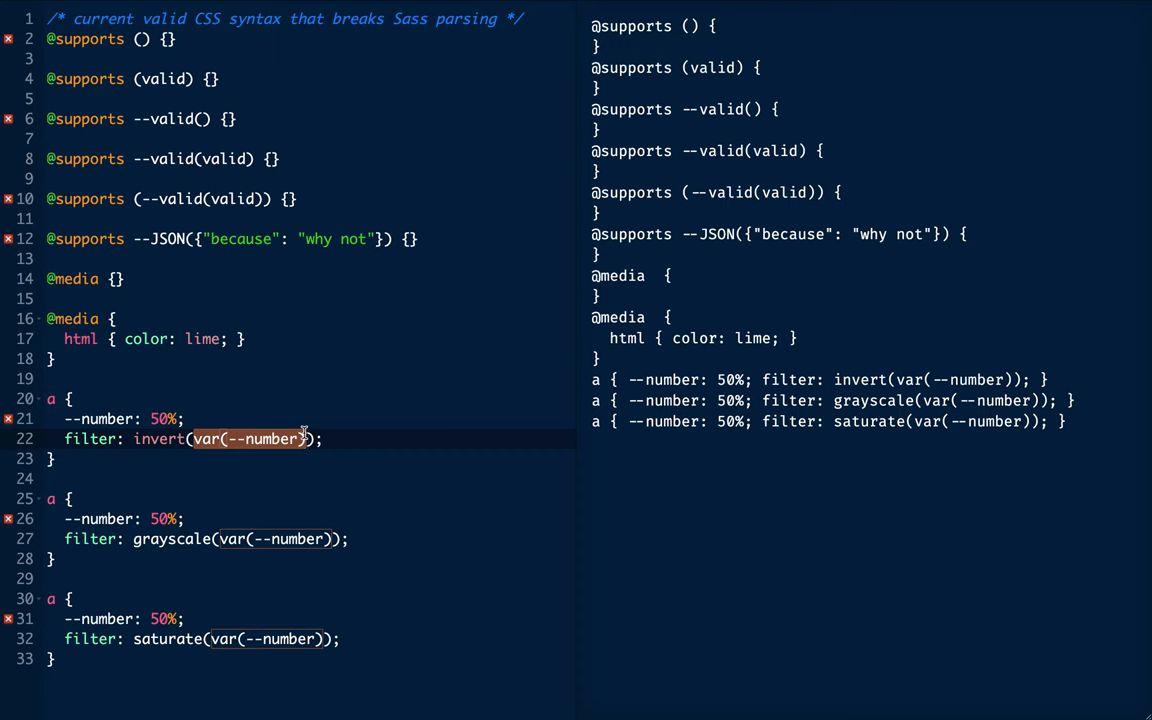
{"action": "mouse_move", "coordinate": [118, 413]}
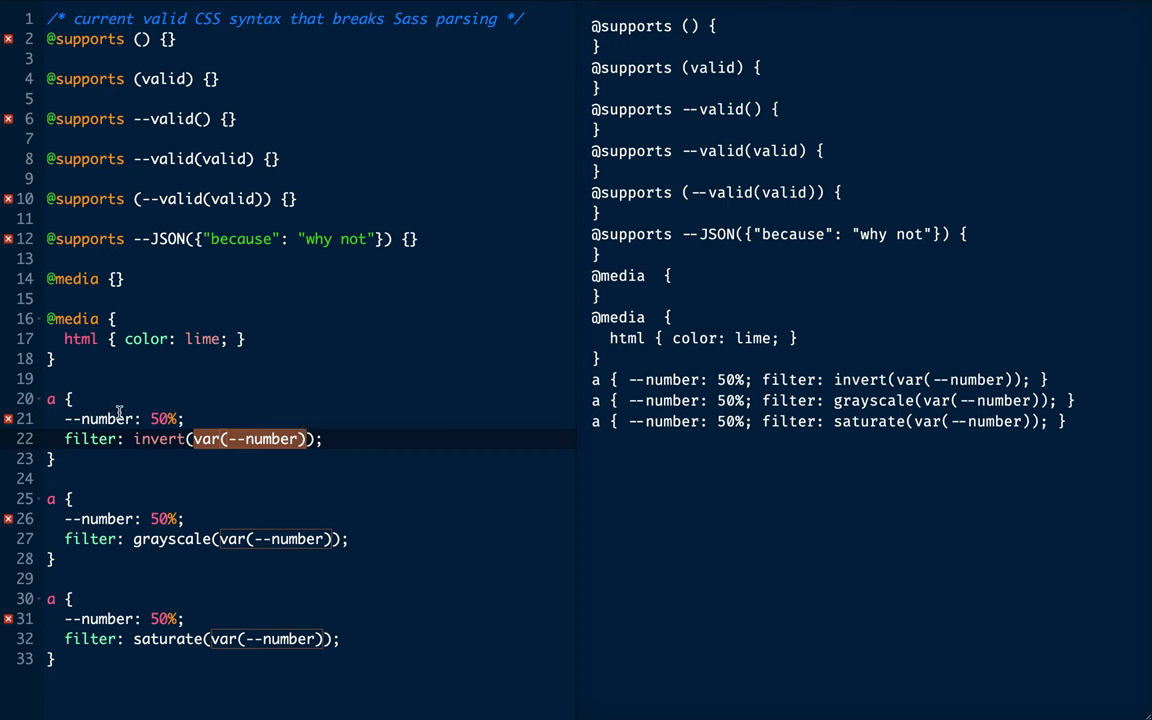
{"action": "left_click", "coordinate": [160, 419]}
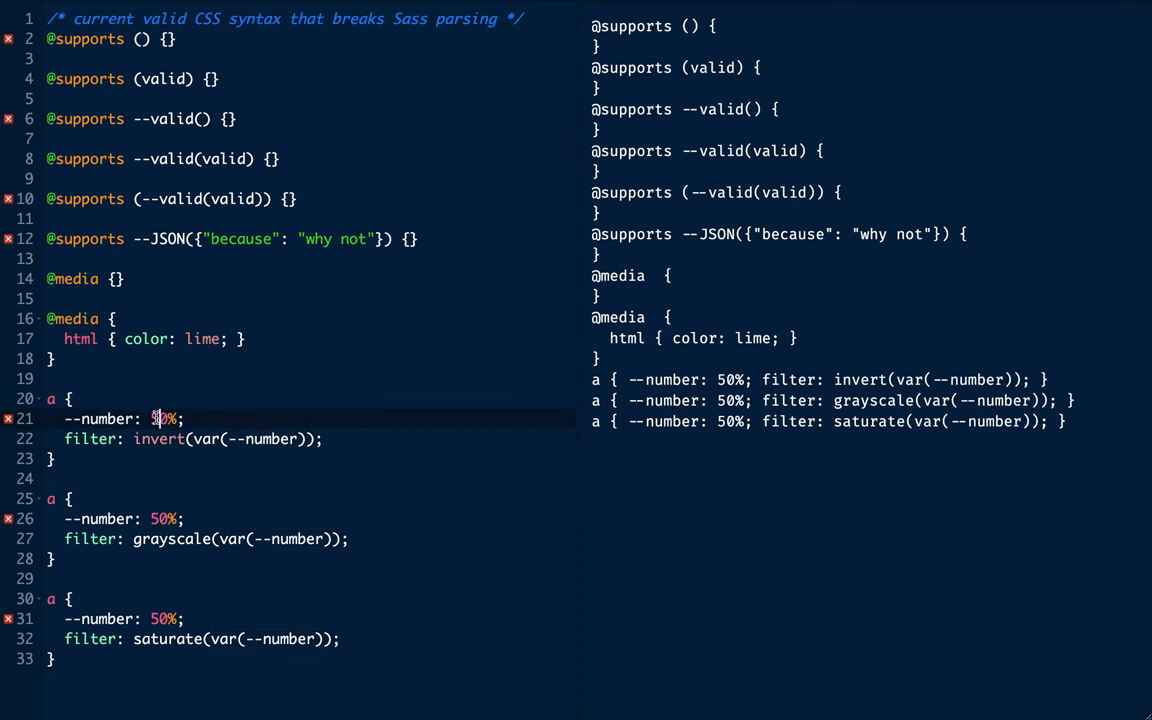
{"action": "left_click", "coordinate": [66, 439]}
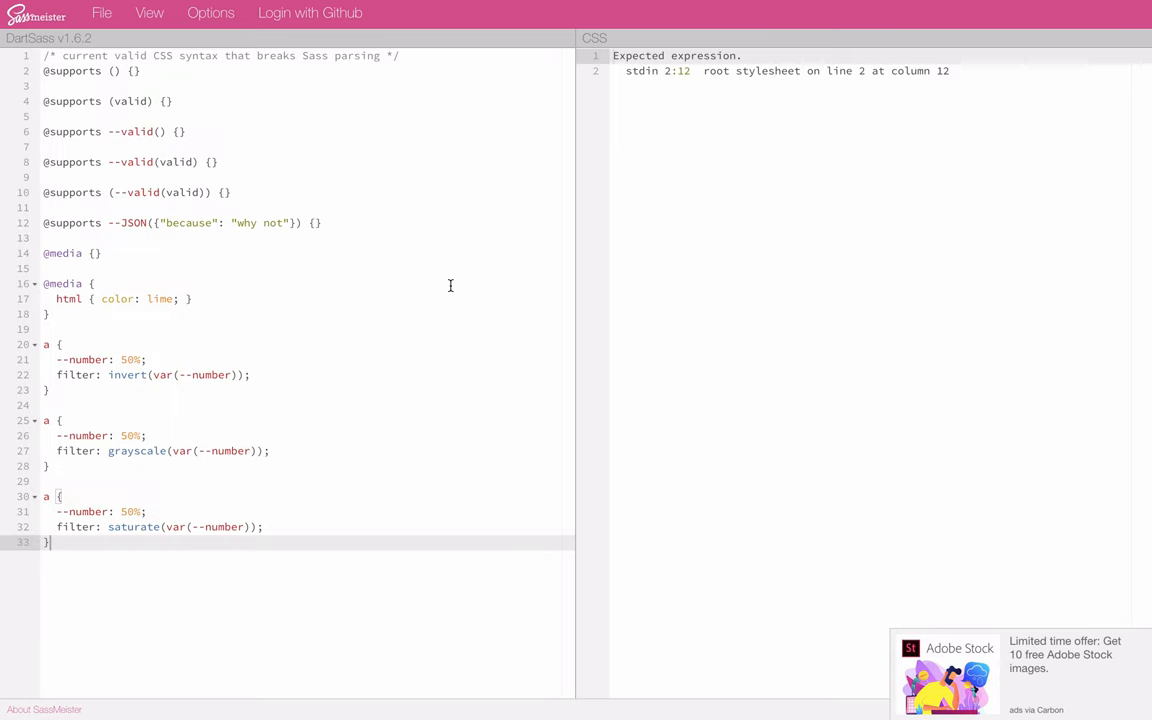
{"action": "mouse_move", "coordinate": [324, 216]}
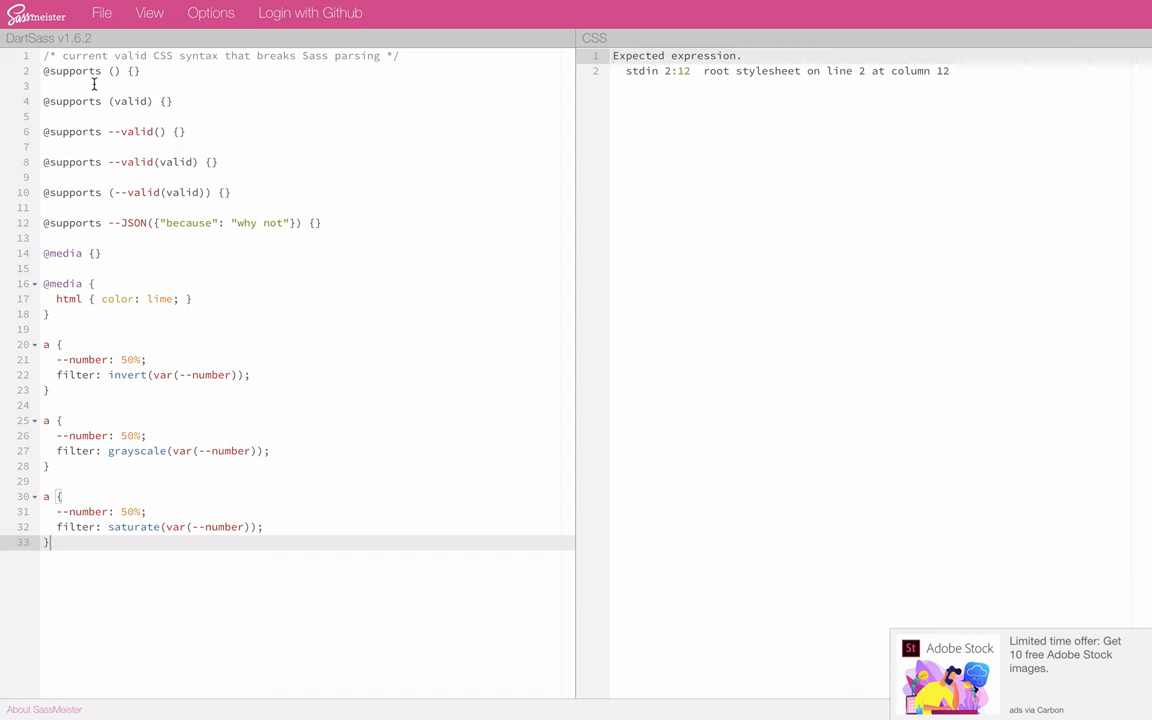
Step: Put the test CSS into SassMeister's DartSass editor, typing 'this?', and get the line 2 error
{"action": "left_click", "coordinate": [115, 71]}
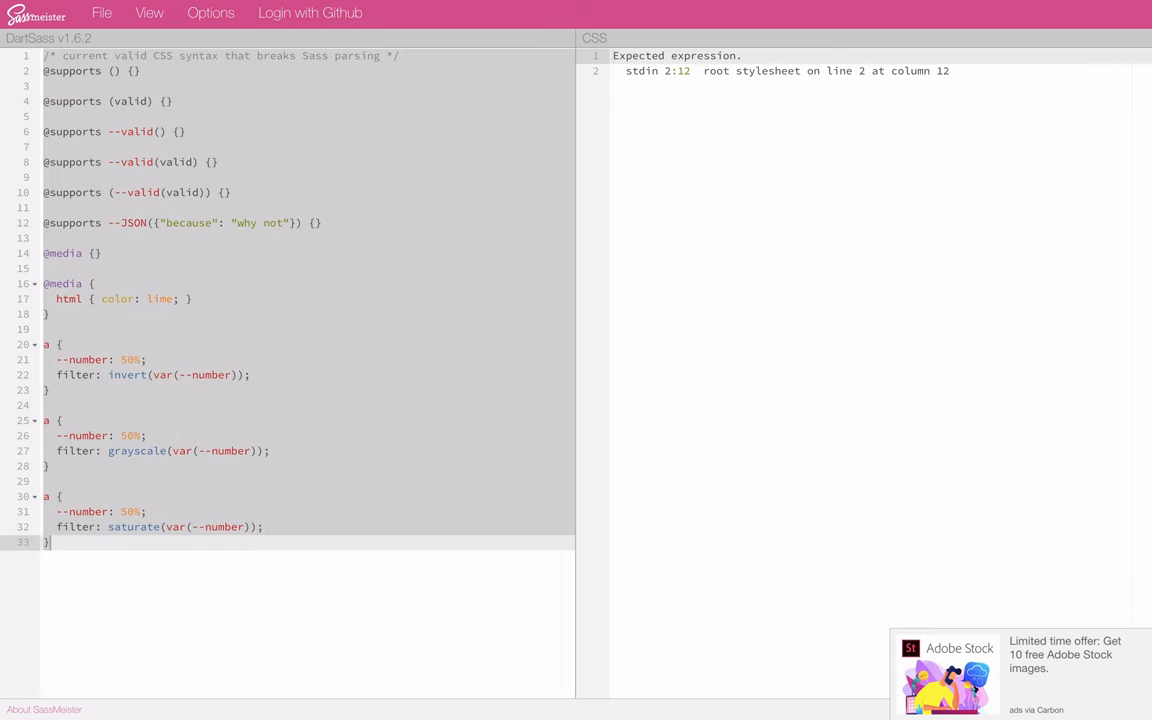
{"action": "left_click", "coordinate": [344, 71]}
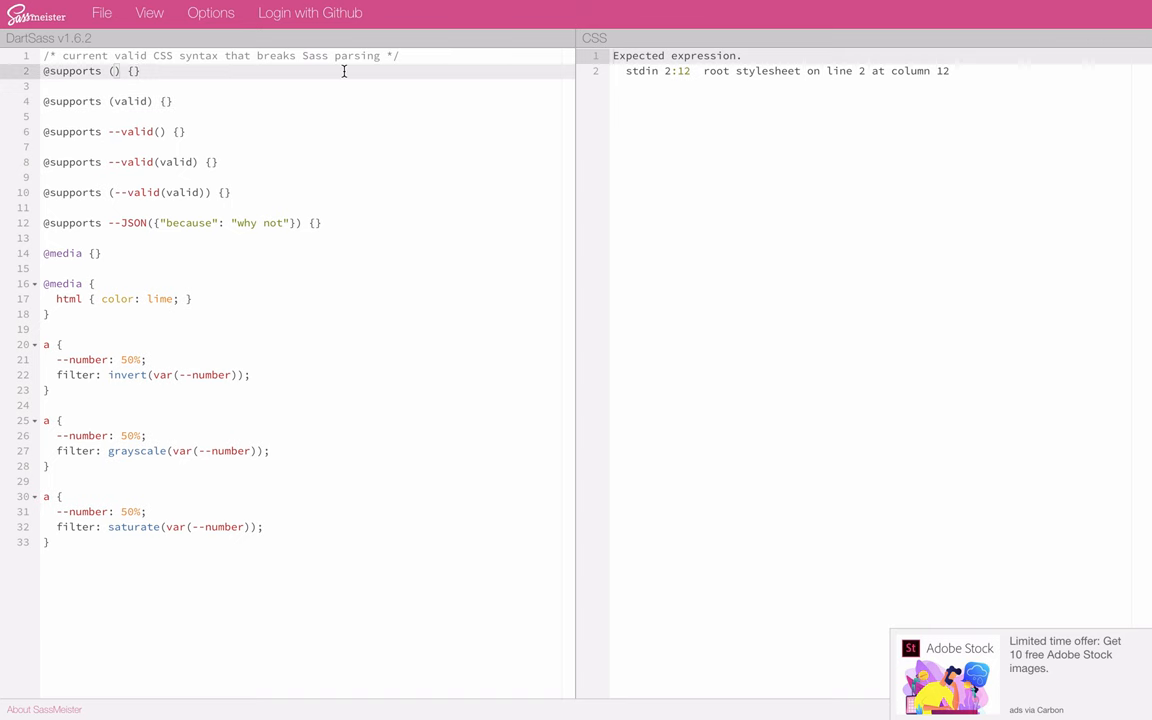
{"action": "type", "text": "this?"}
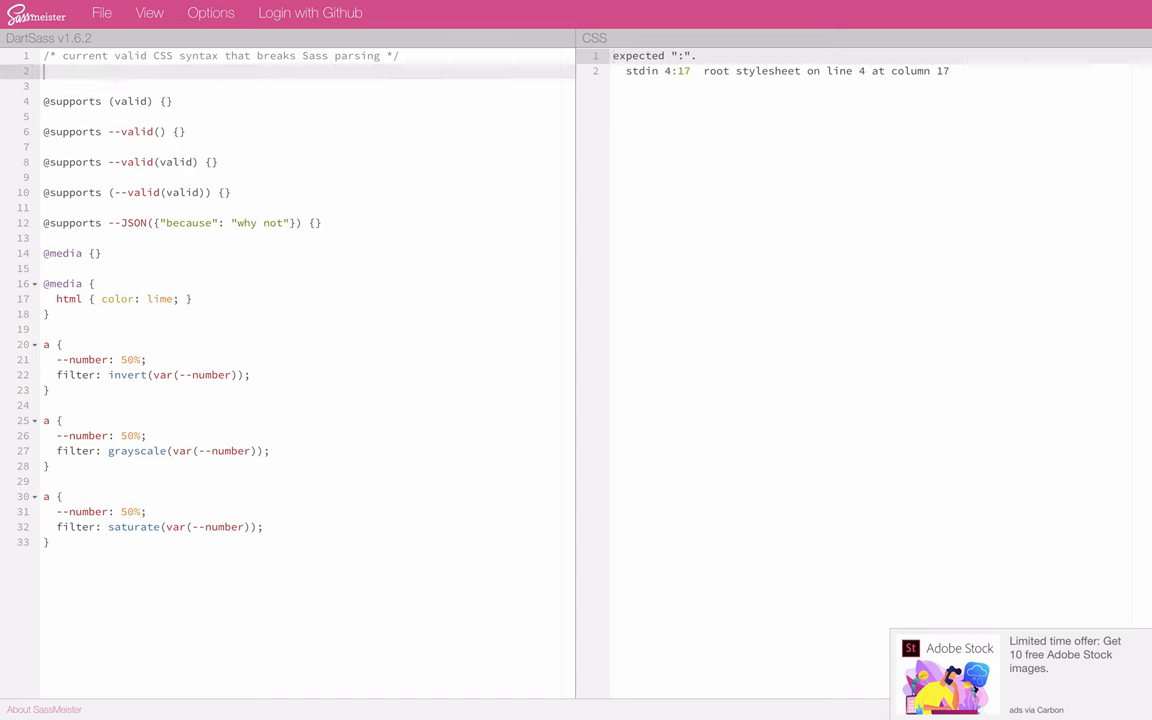
{"action": "mouse_move", "coordinate": [167, 101]}
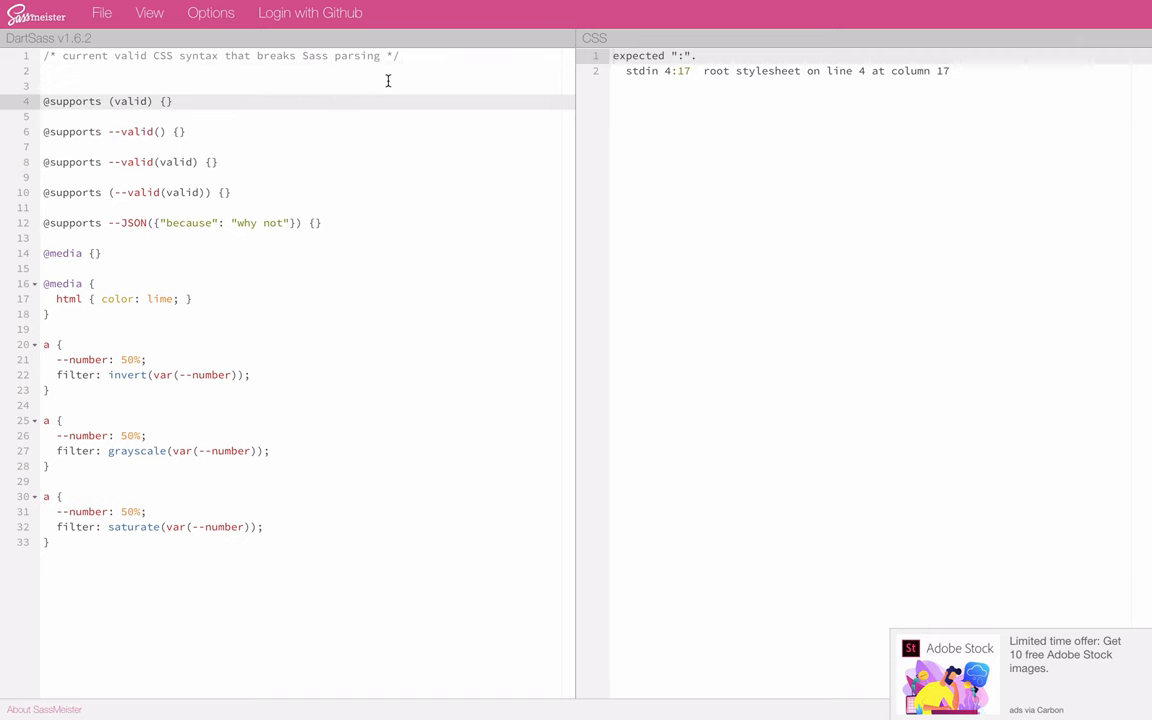
{"action": "type", "text": ":) {"}
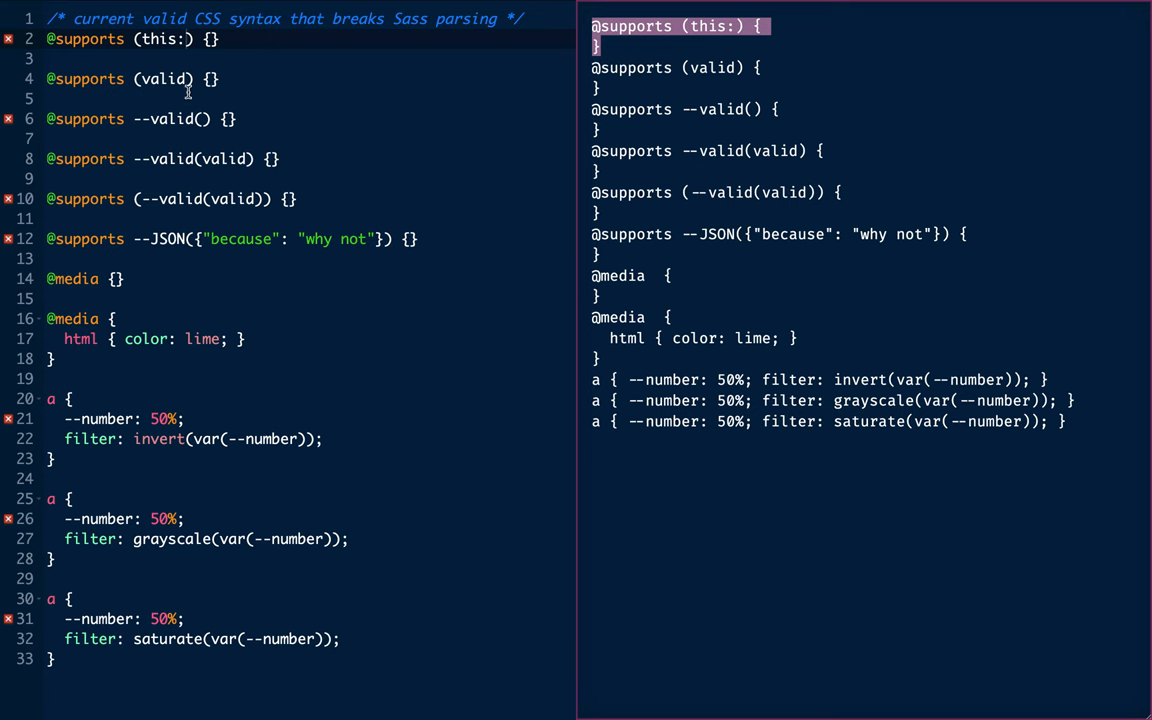
{"action": "type", "text": "::::::::"}
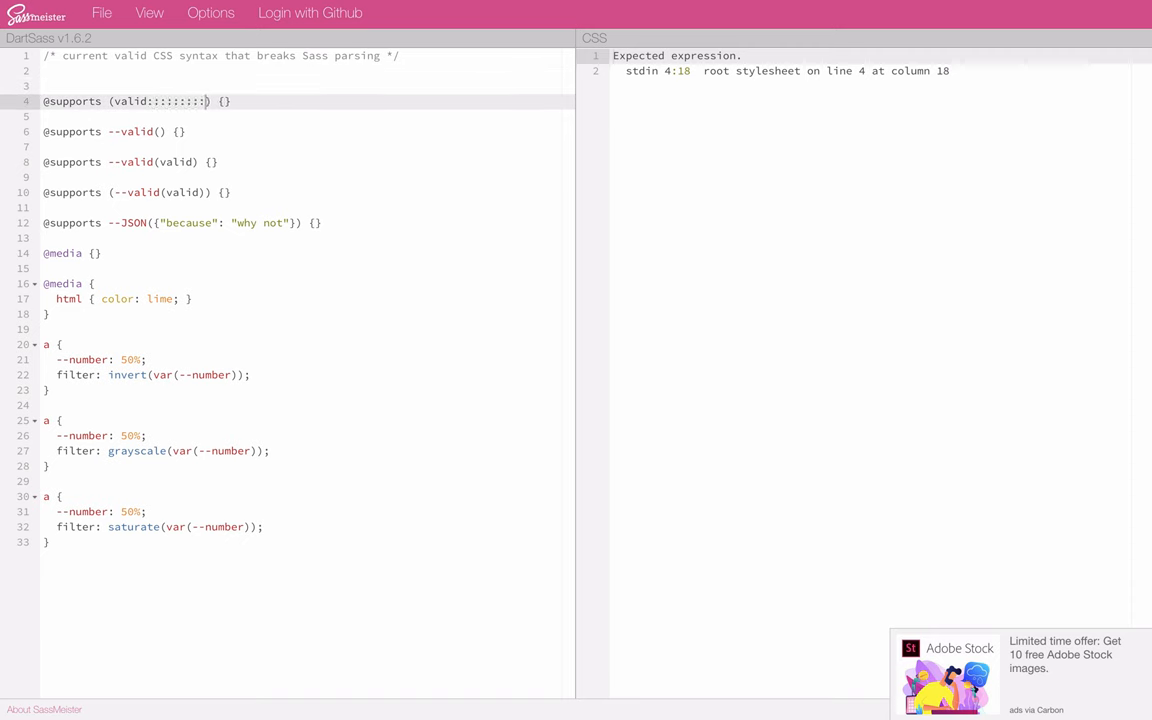
{"action": "key", "text": "Backspace"}
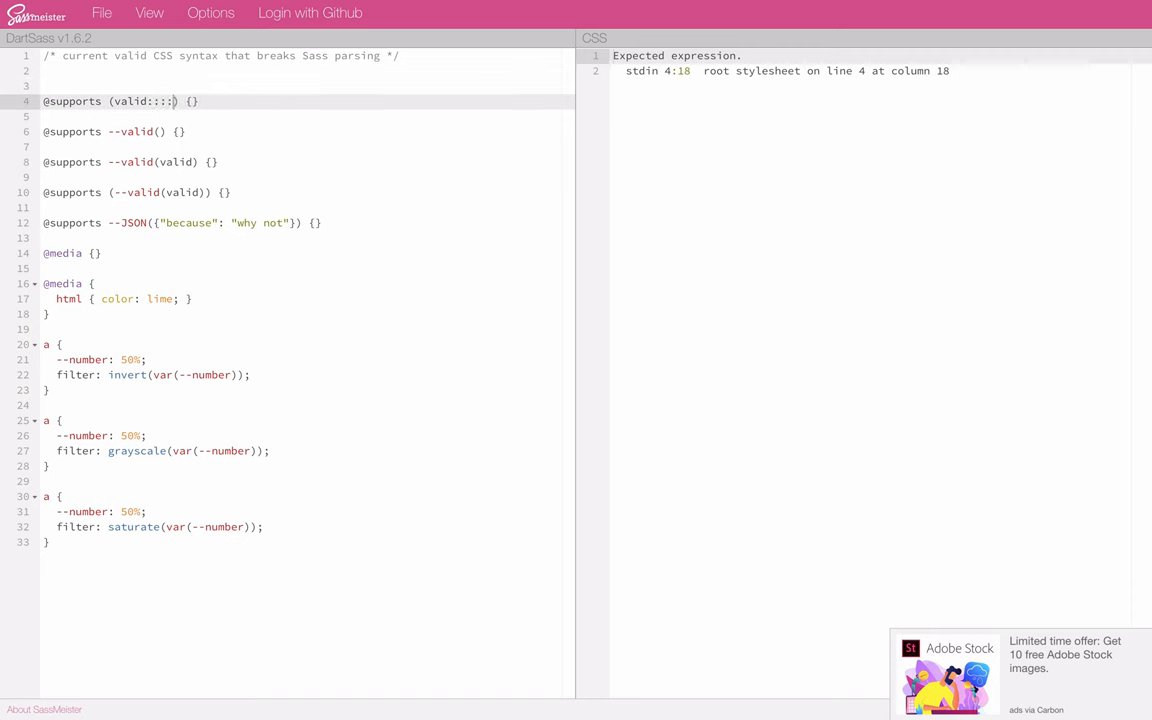
{"action": "key", "text": "Backspace"}
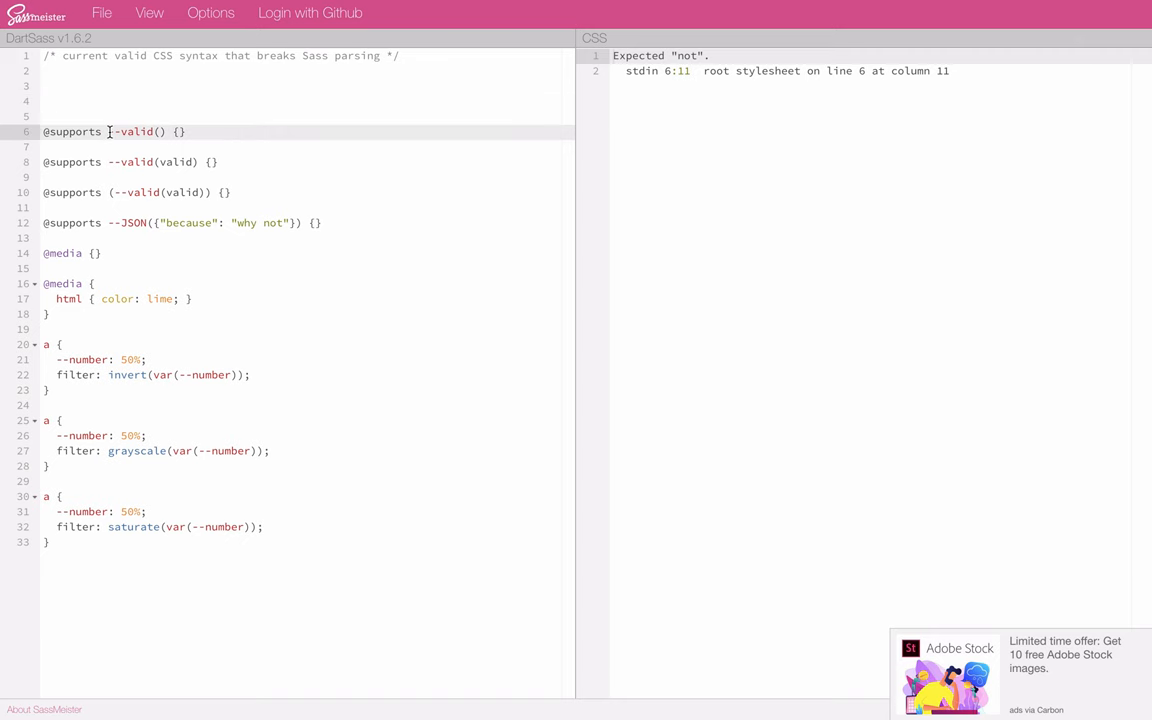
{"action": "type", "text": "not"}
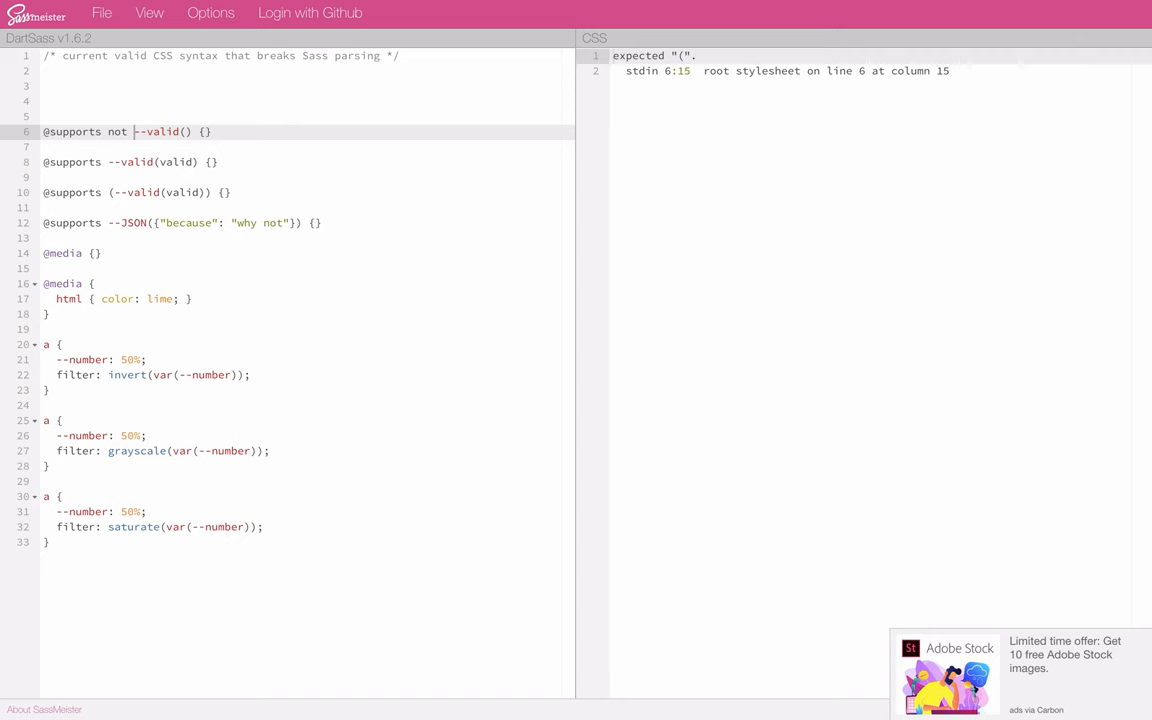
{"action": "type", "text": "("}
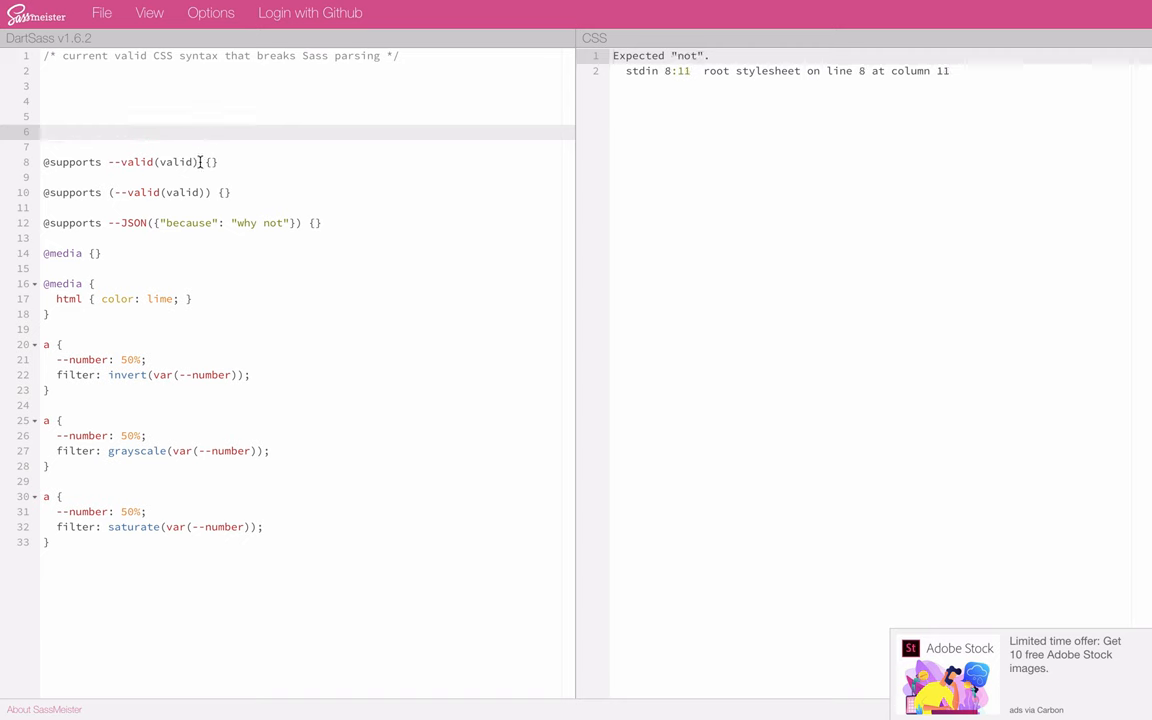
{"action": "type", "text": "not"}
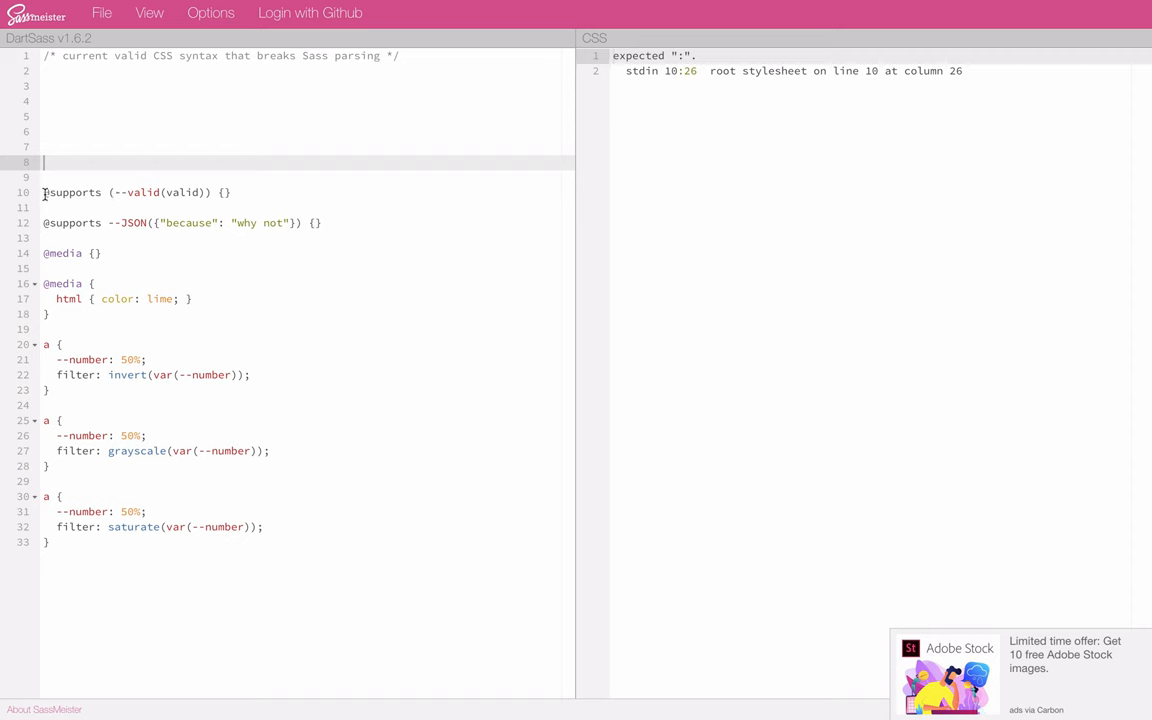
{"action": "left_click", "coordinate": [247, 192]}
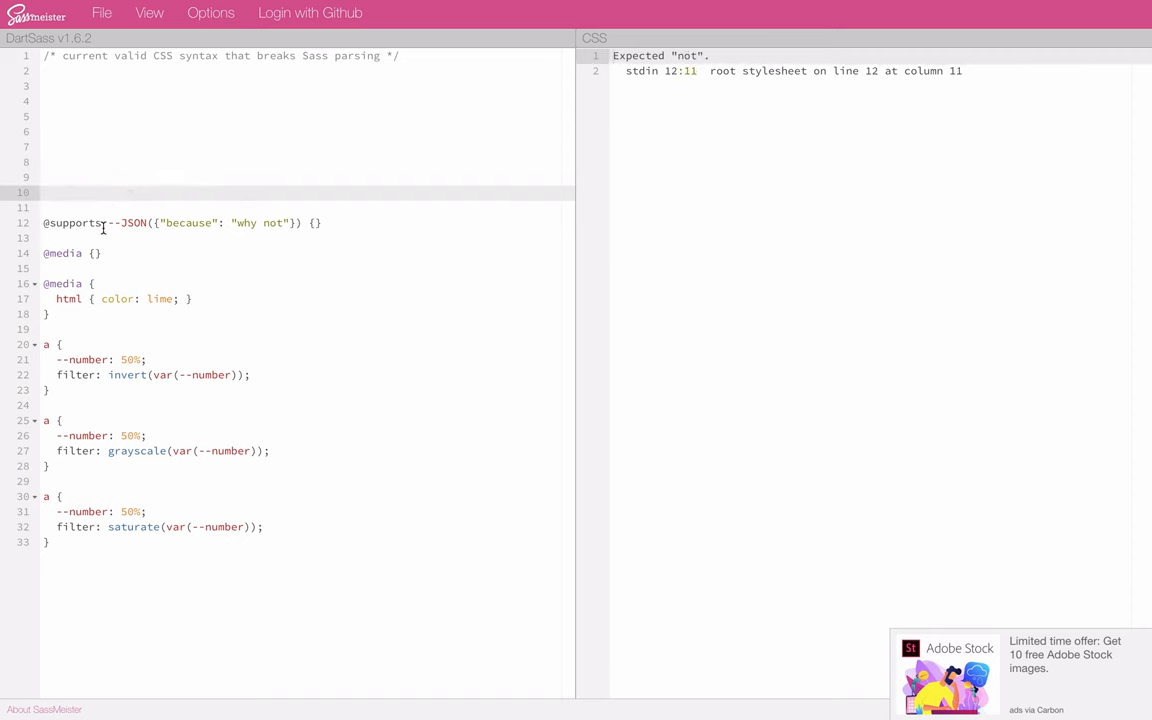
{"action": "double_click", "coordinate": [273, 222]}
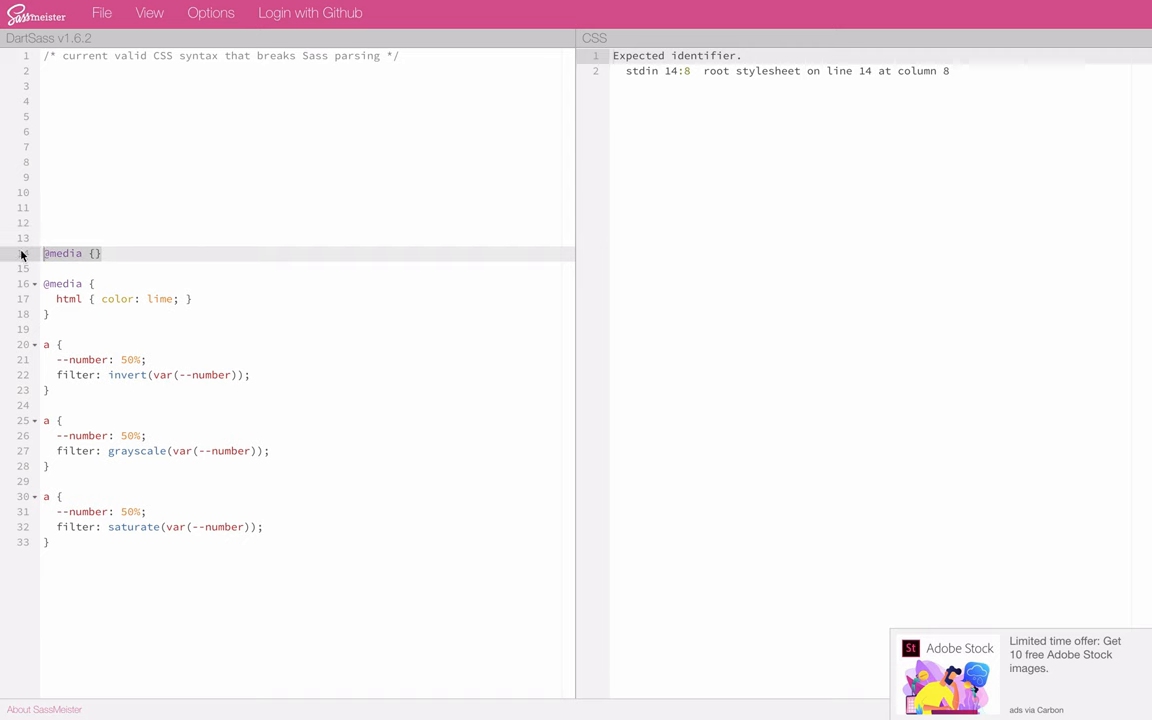
{"action": "mouse_move", "coordinate": [73, 250]}
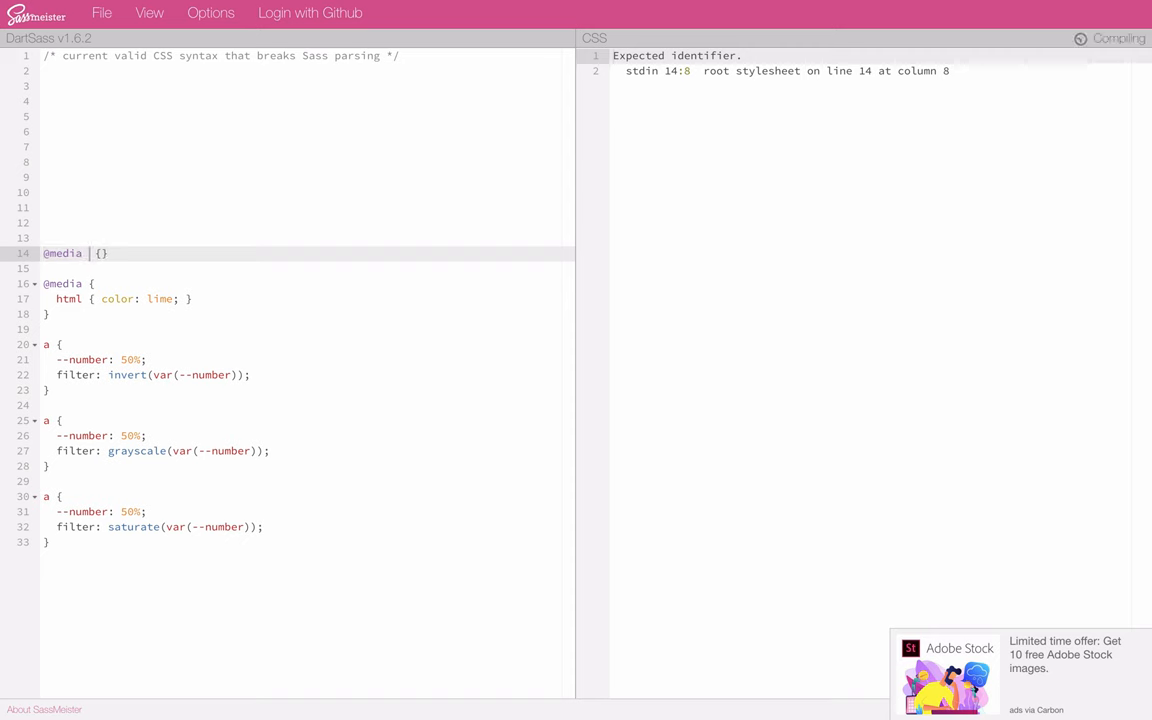
{"action": "type", "text": "scr"}
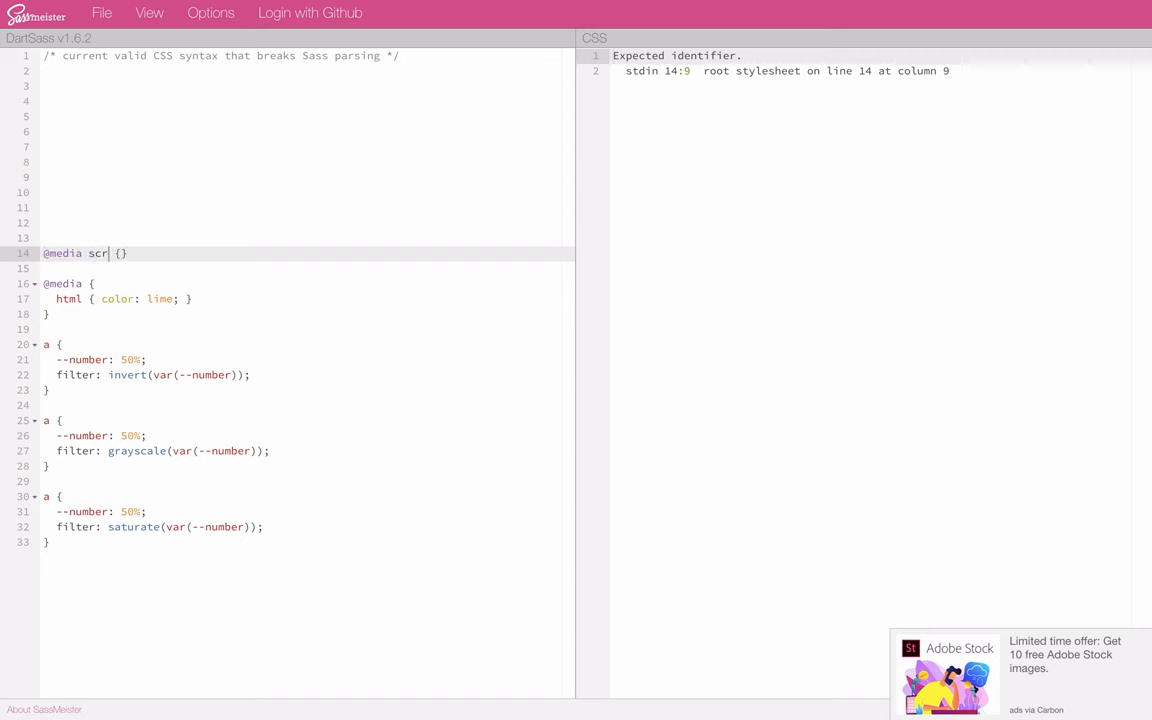
{"action": "type", "text": "een"}
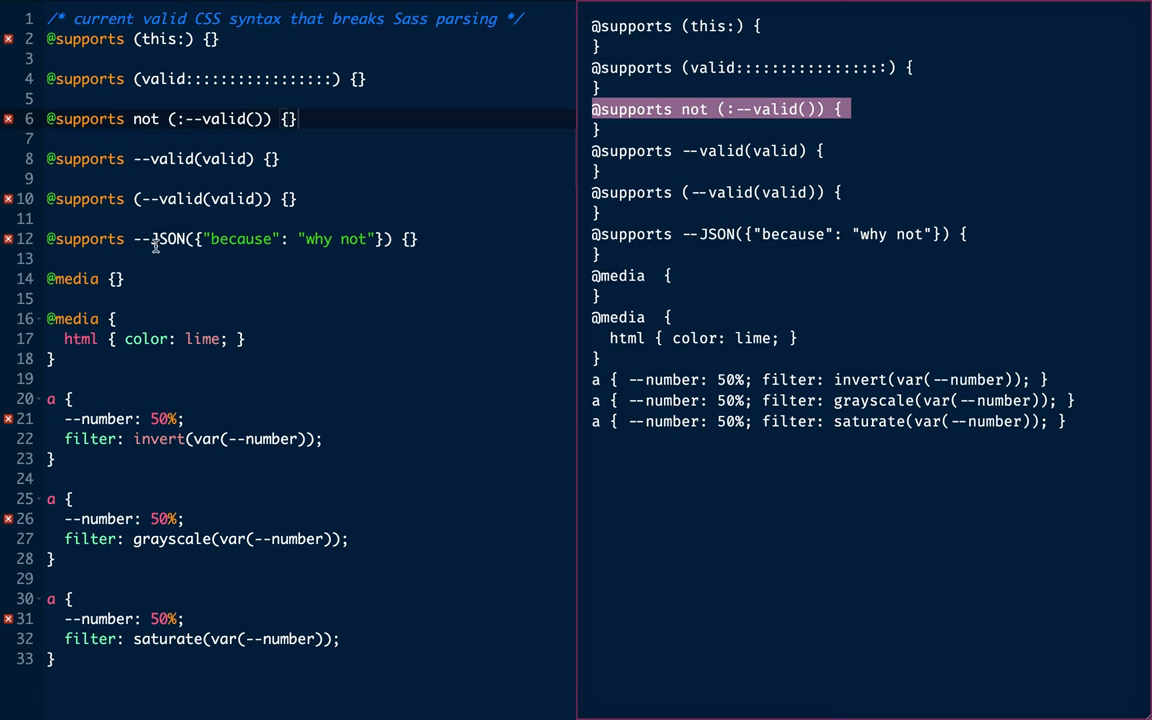
{"action": "type", "text": "s"}
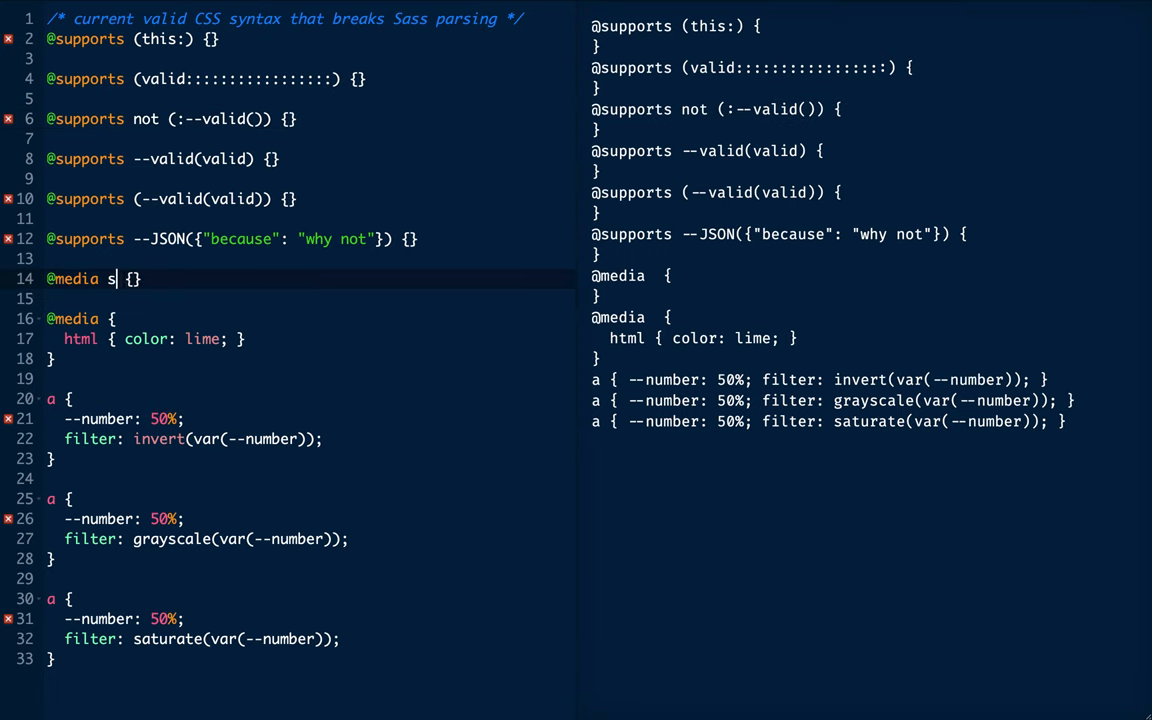
{"action": "type", "text": "creen"}
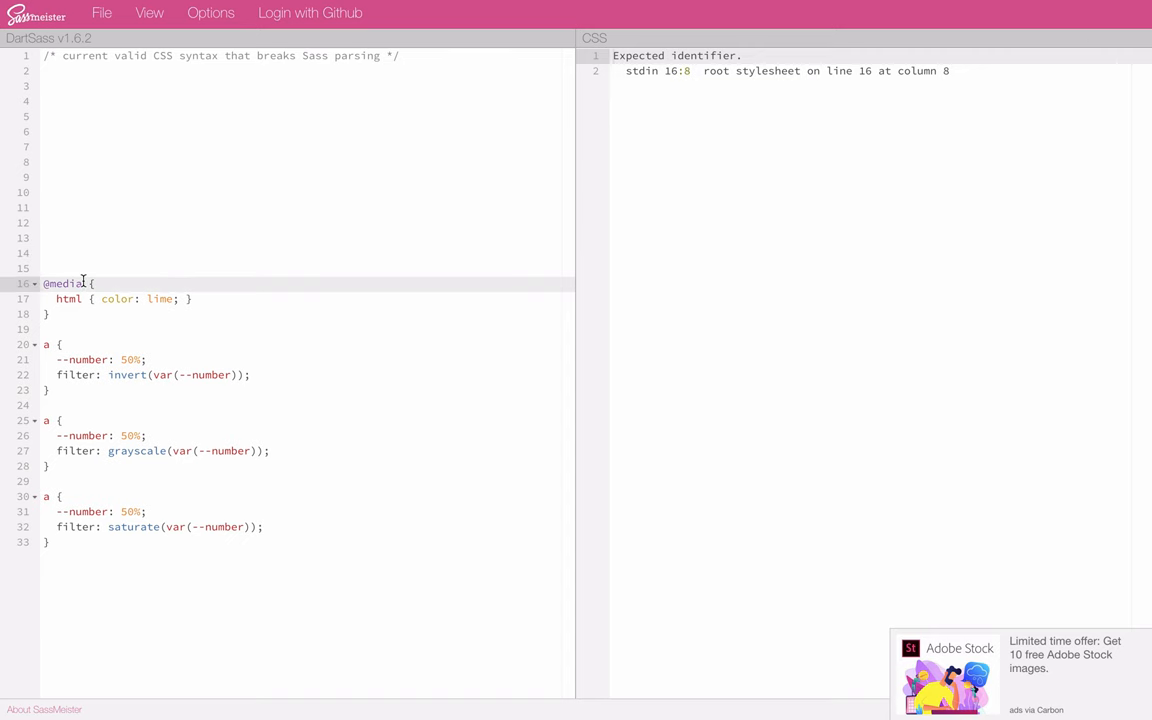
{"action": "type", "text": "screen"}
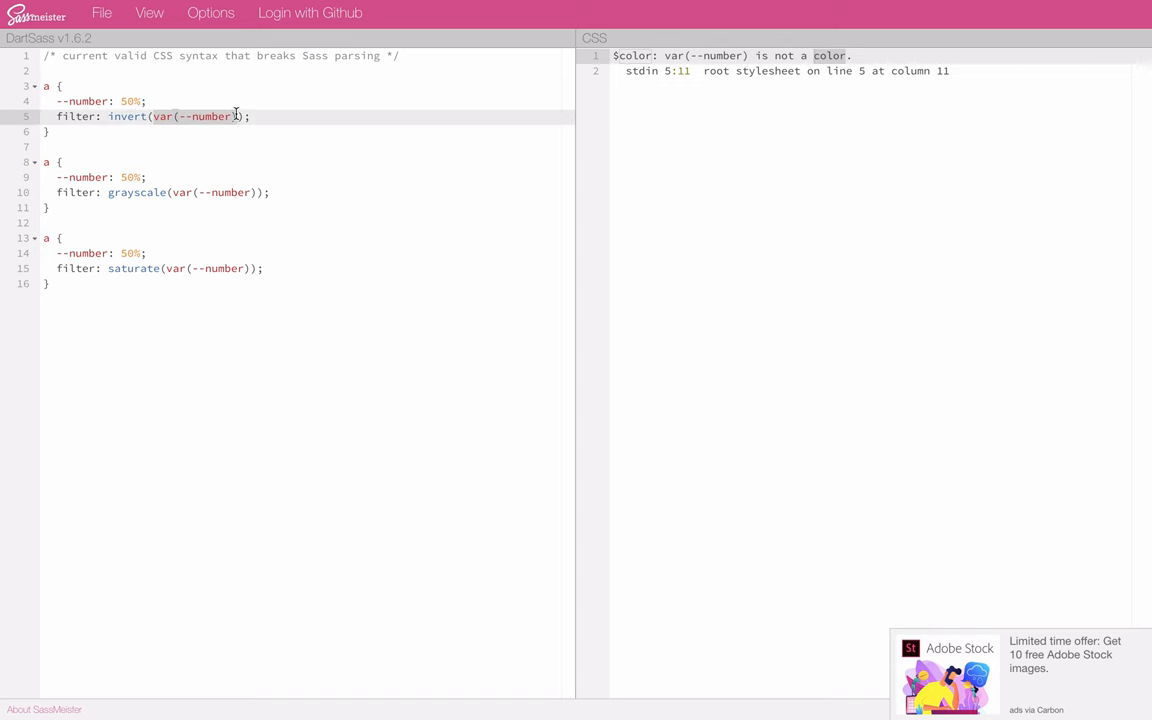
Step: Try 50% and 1 in invert(), restore var(--number), set --number to 1, then undo
{"action": "type", "text": "50%"}
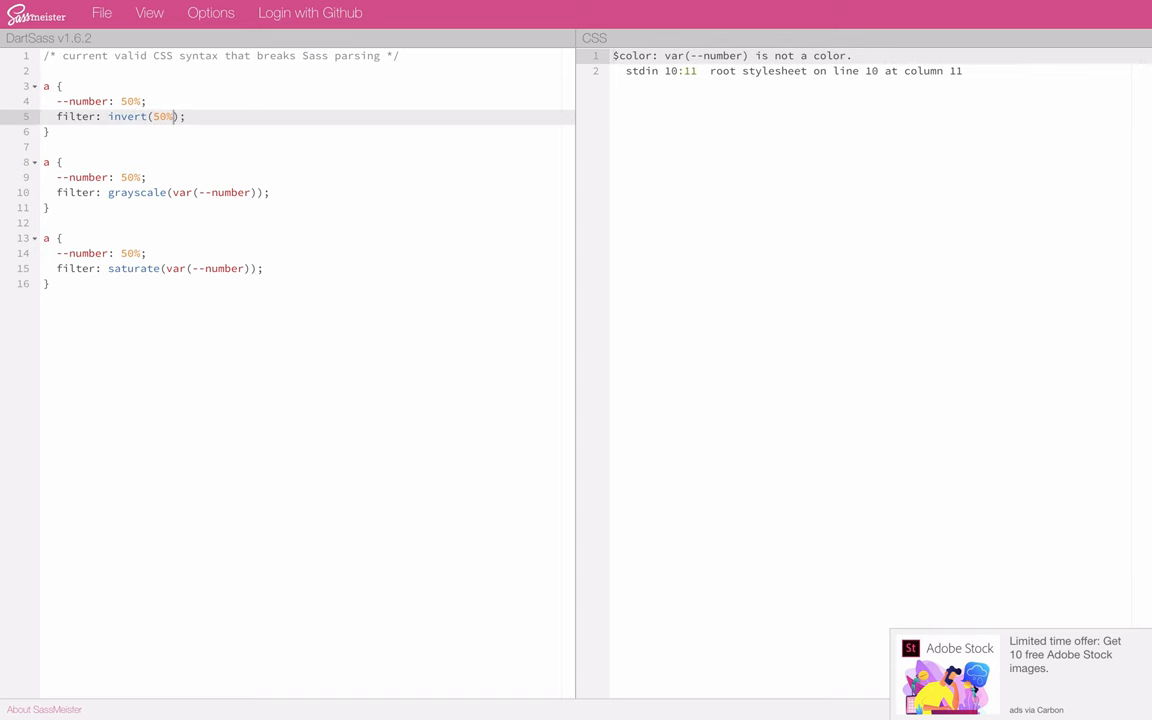
{"action": "mouse_move", "coordinate": [90, 185]}
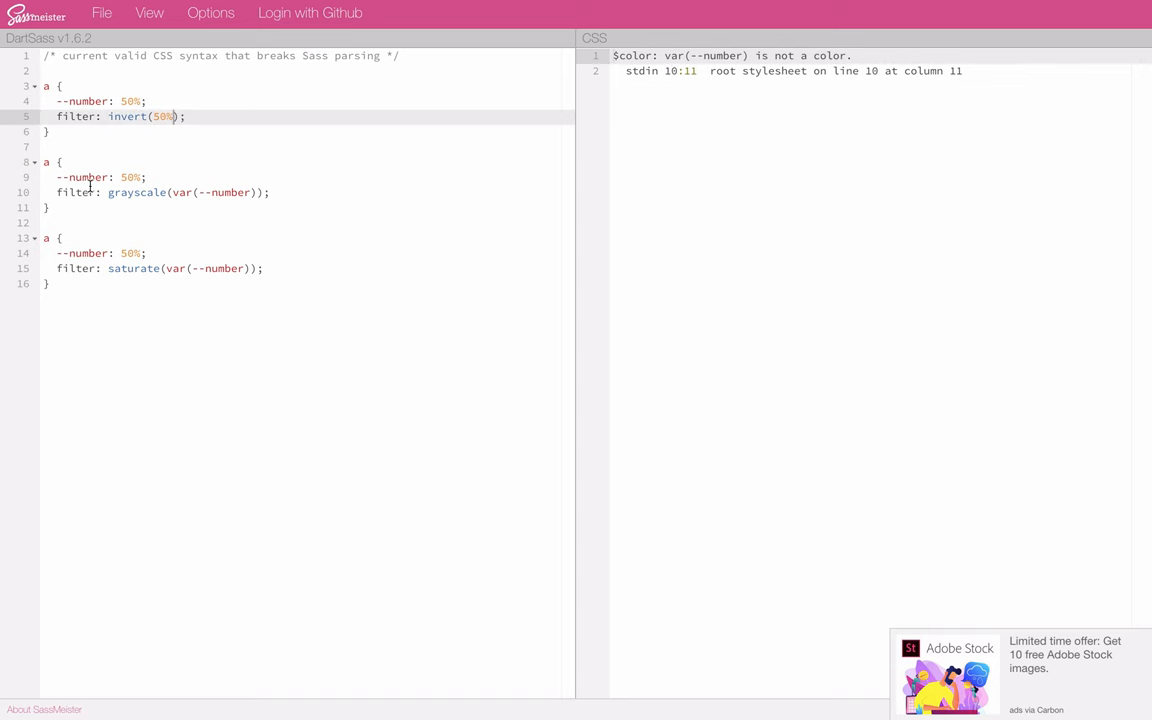
{"action": "double_click", "coordinate": [137, 192]}
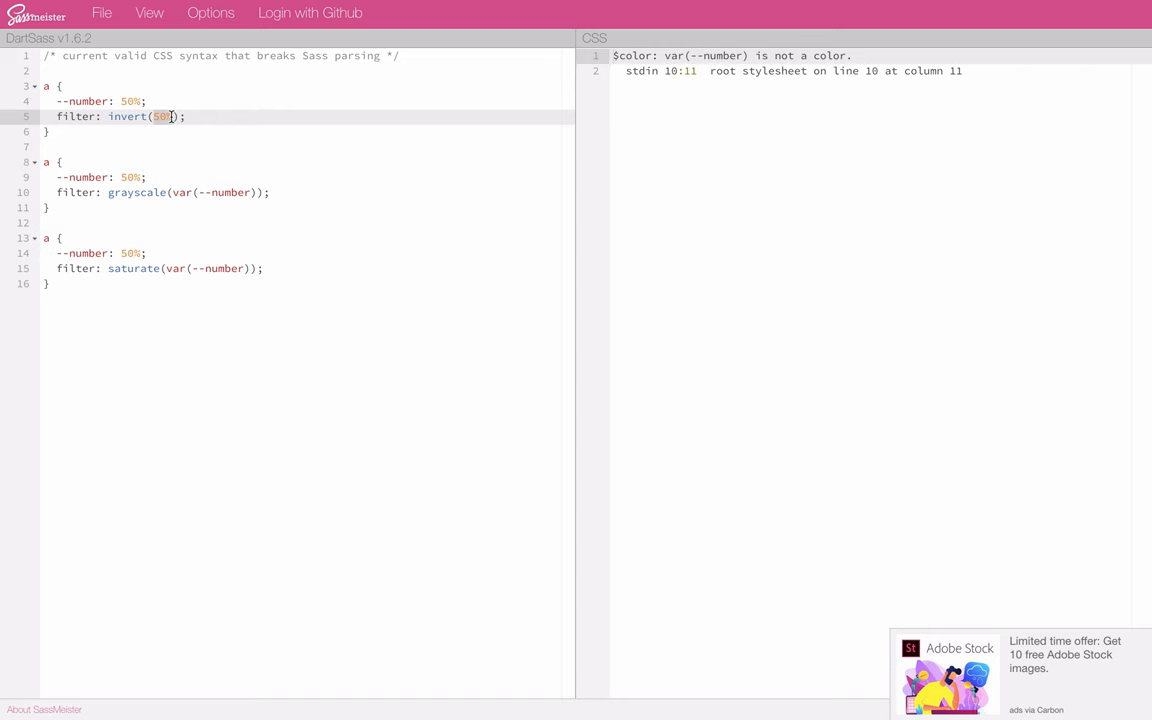
{"action": "type", "text": "1"}
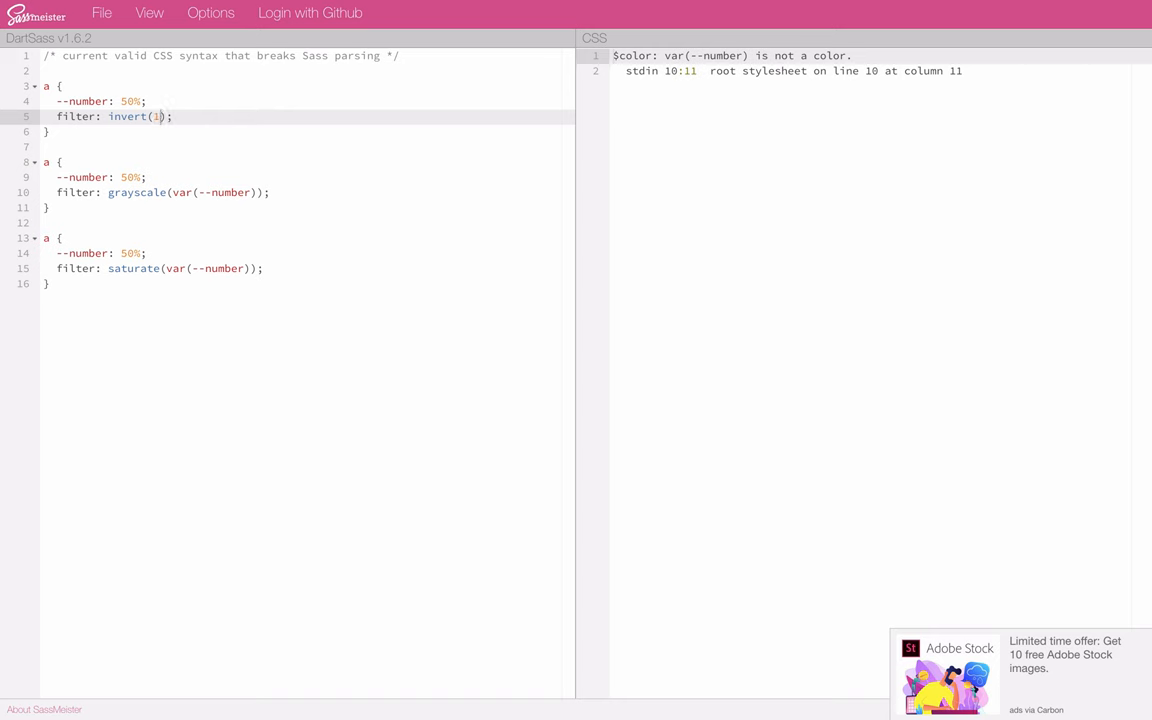
{"action": "type", "text": "var(--number"}
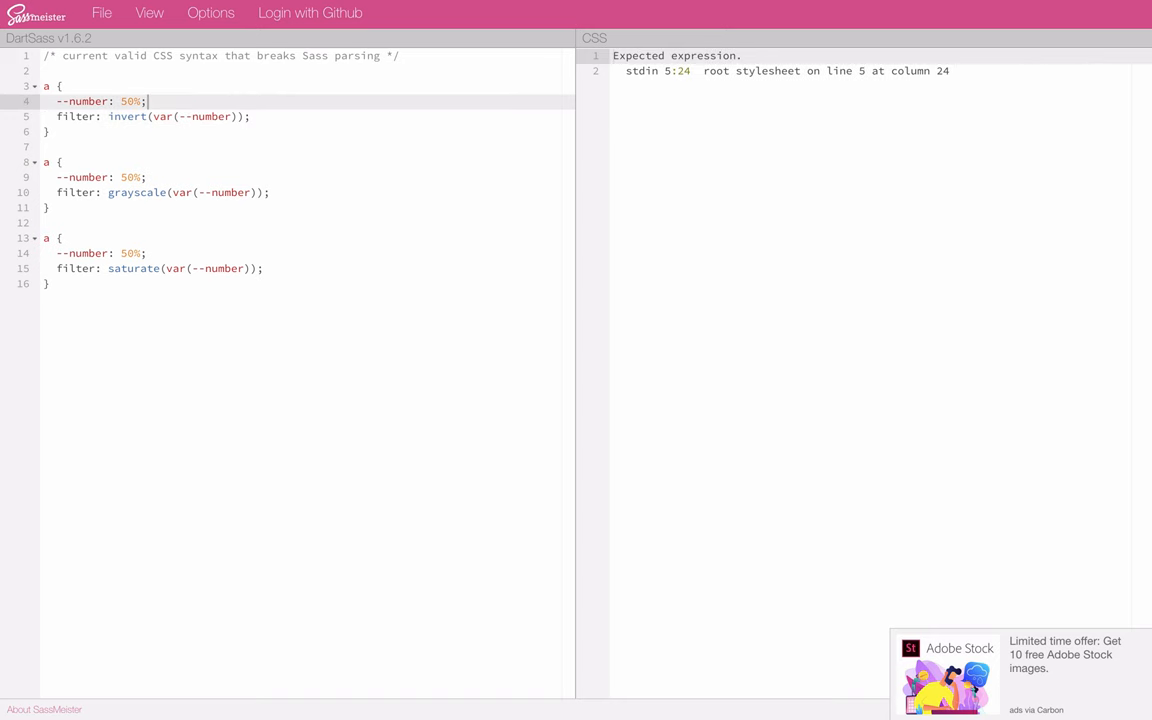
{"action": "type", "text": "1"}
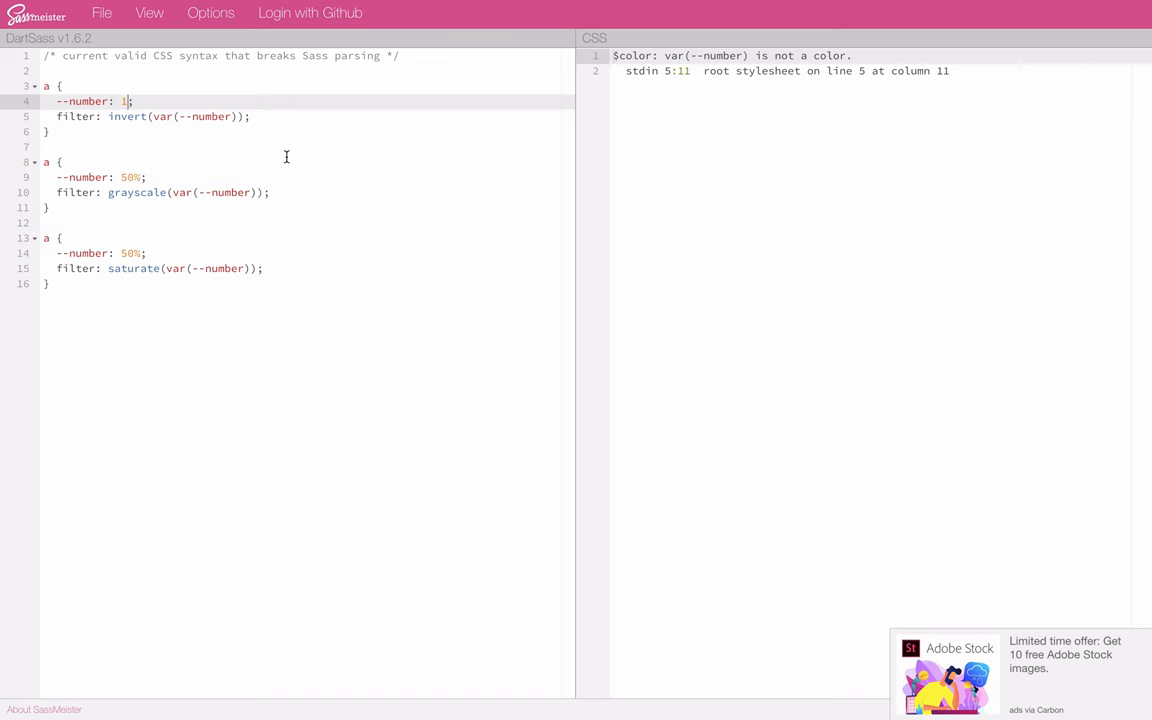
{"action": "left_click", "coordinate": [214, 116]}
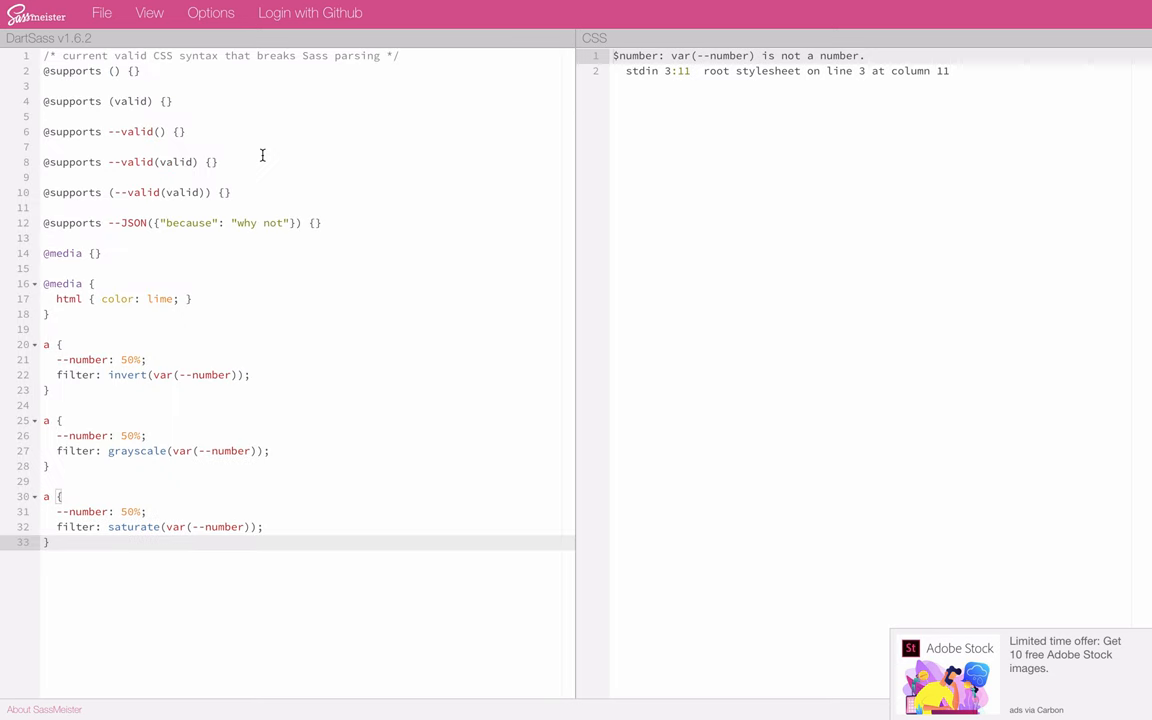
Step: Browse the File and Options menus and pick a different Sass compiler under Compiler
{"action": "left_click", "coordinate": [101, 13]}
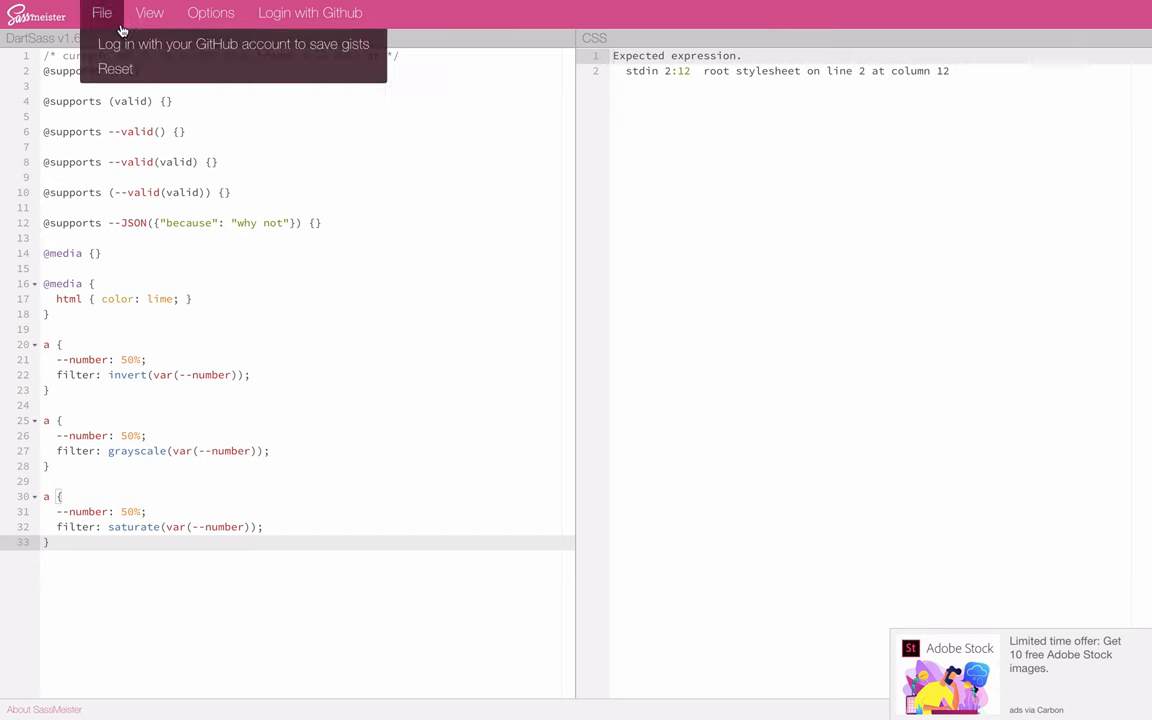
{"action": "left_click", "coordinate": [210, 12]}
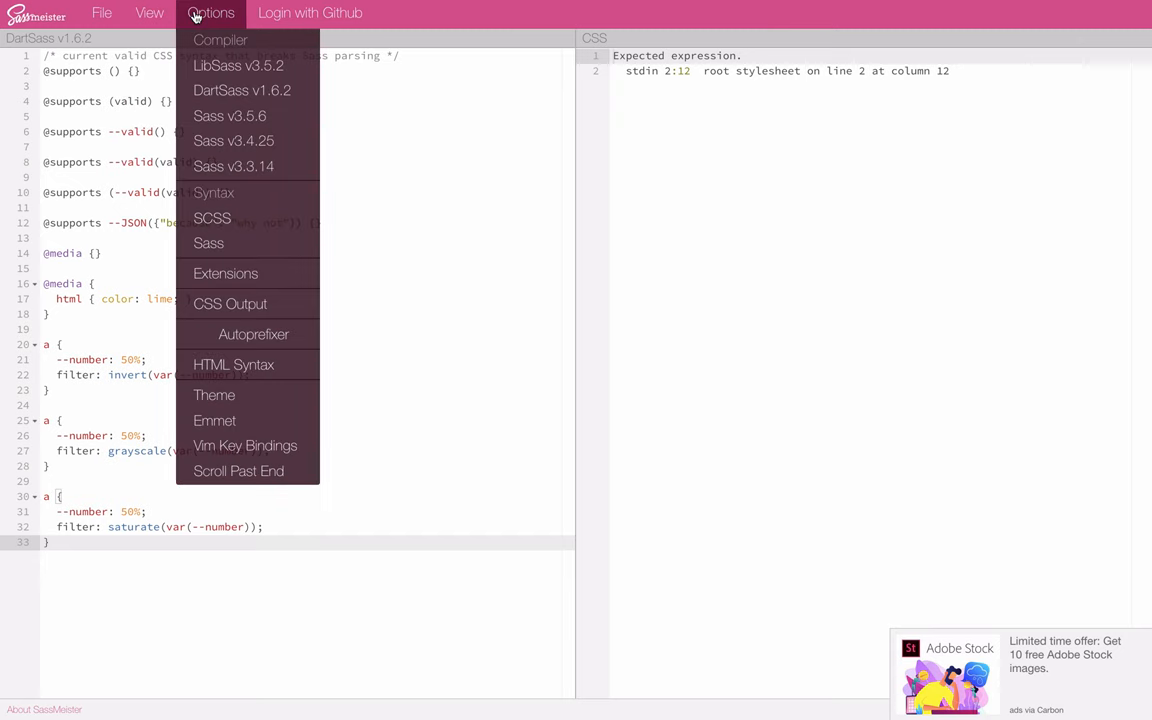
{"action": "mouse_move", "coordinate": [216, 40]}
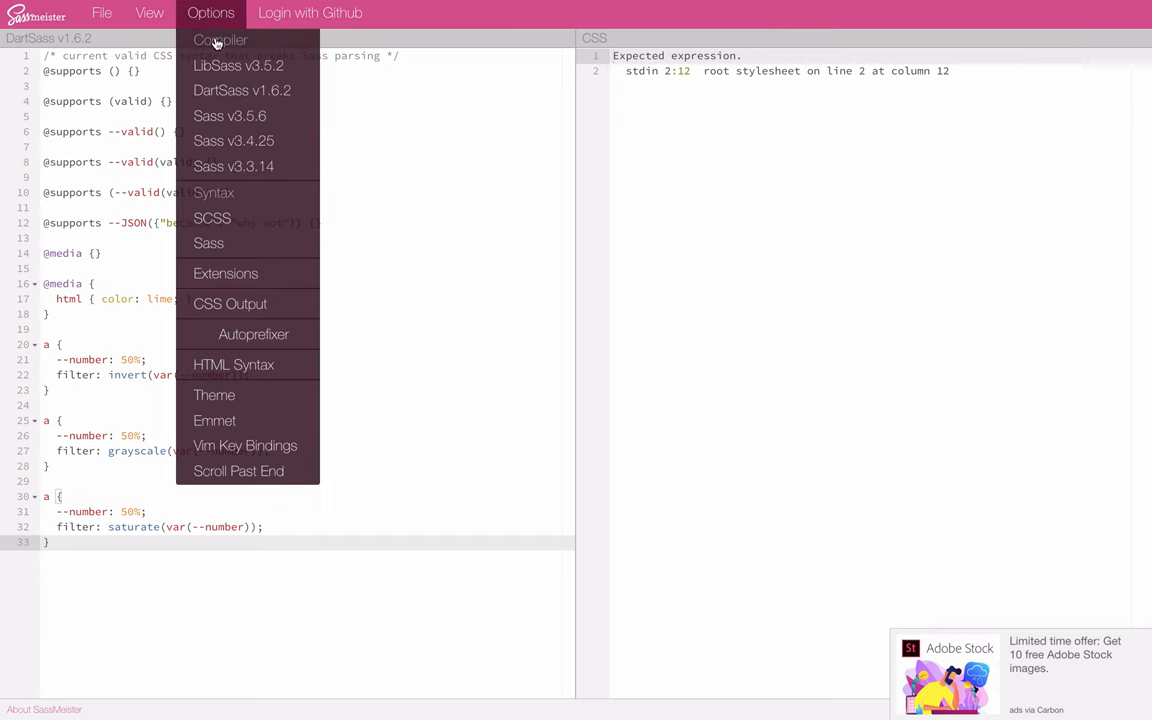
{"action": "mouse_move", "coordinate": [242, 90]}
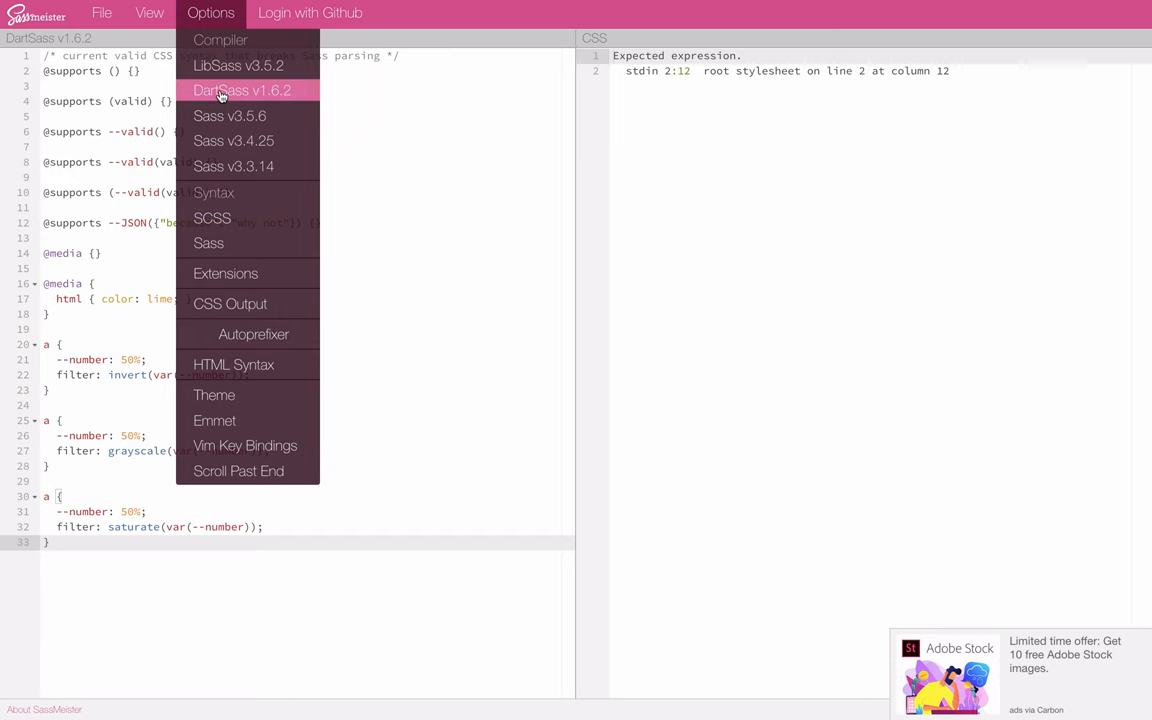
{"action": "left_click", "coordinate": [238, 65]}
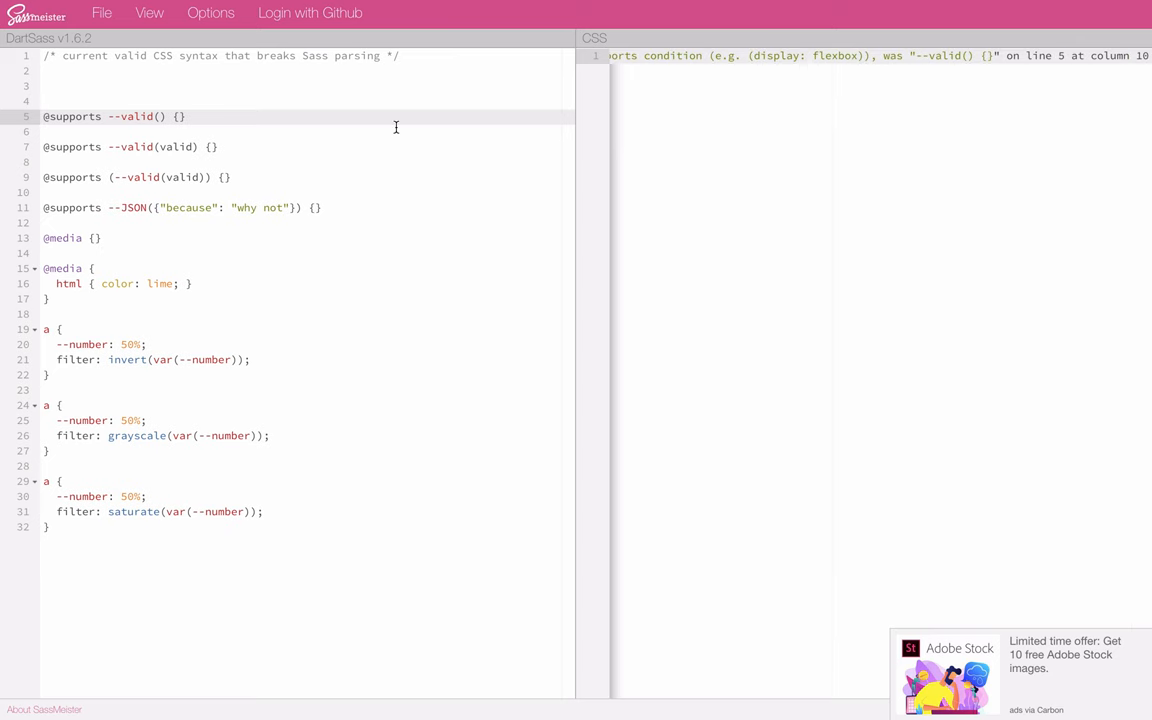
Step: Delete the line 5 rule and read DartSass's new compile error
{"action": "key", "text": "Backspace"}
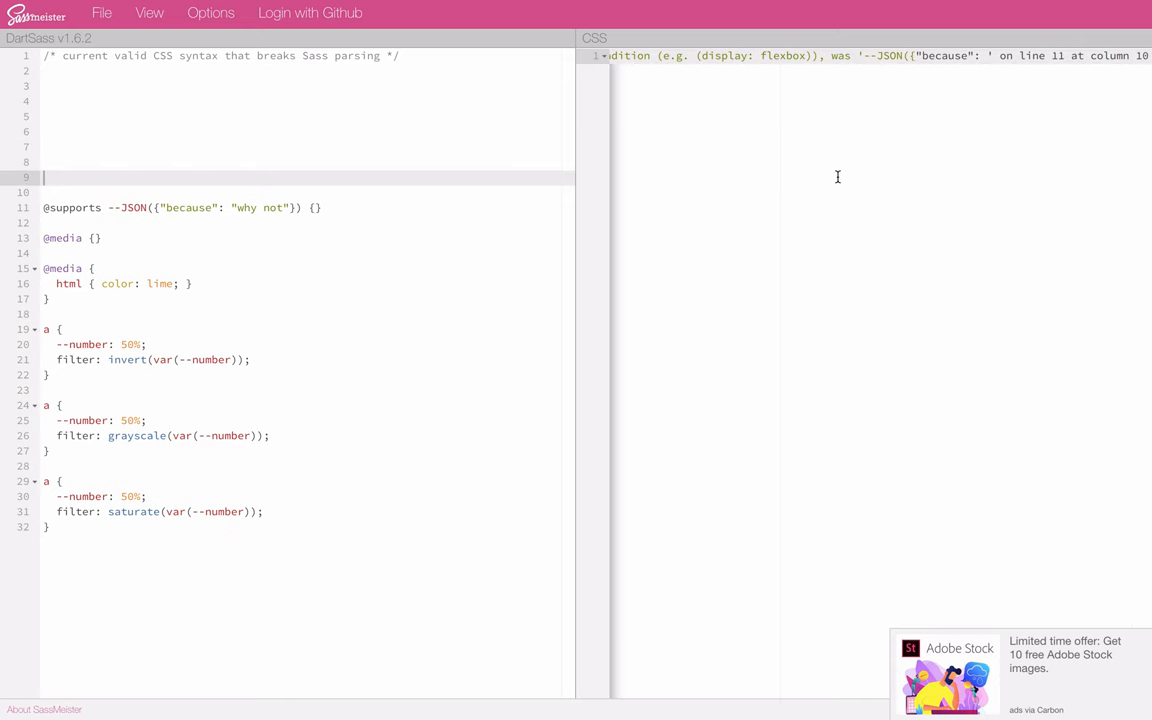
{"action": "mouse_move", "coordinate": [329, 195]}
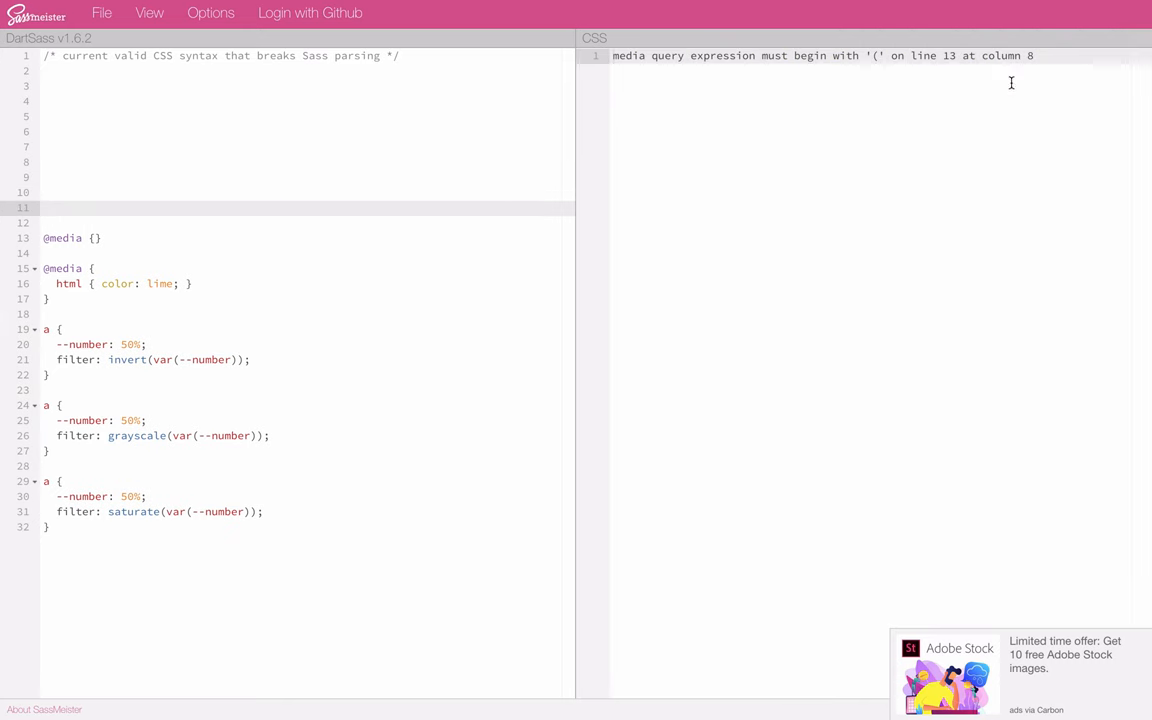
{"action": "mouse_move", "coordinate": [253, 223]}
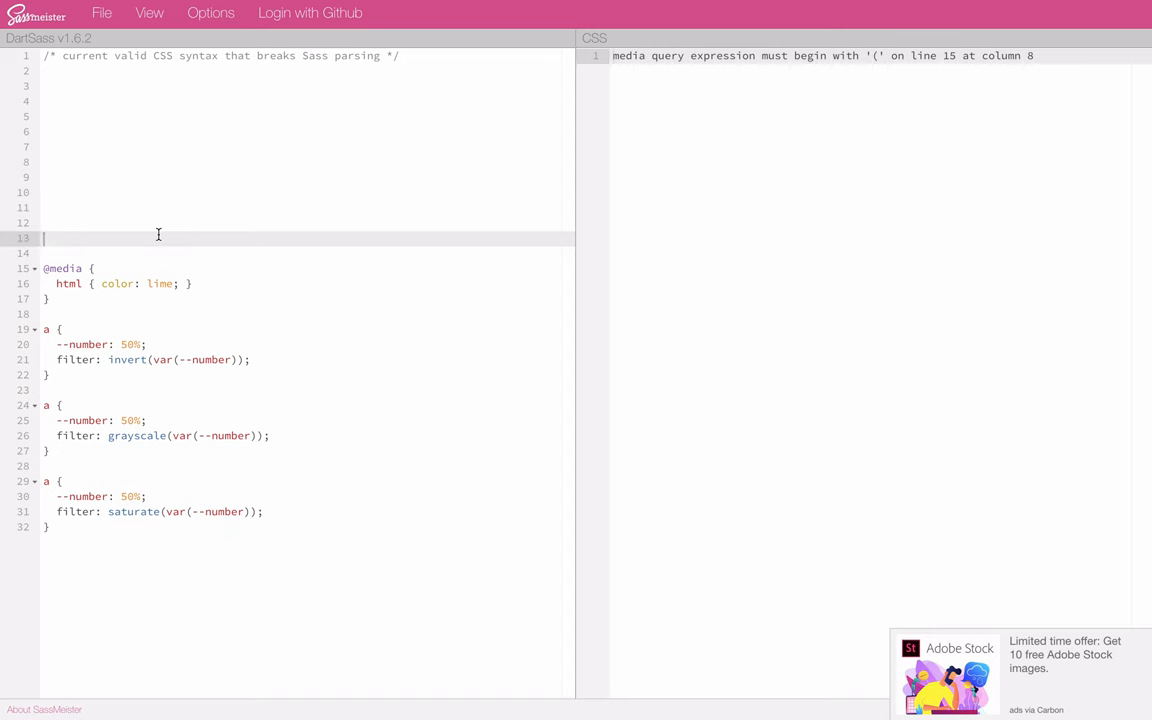
{"action": "mouse_move", "coordinate": [205, 280]}
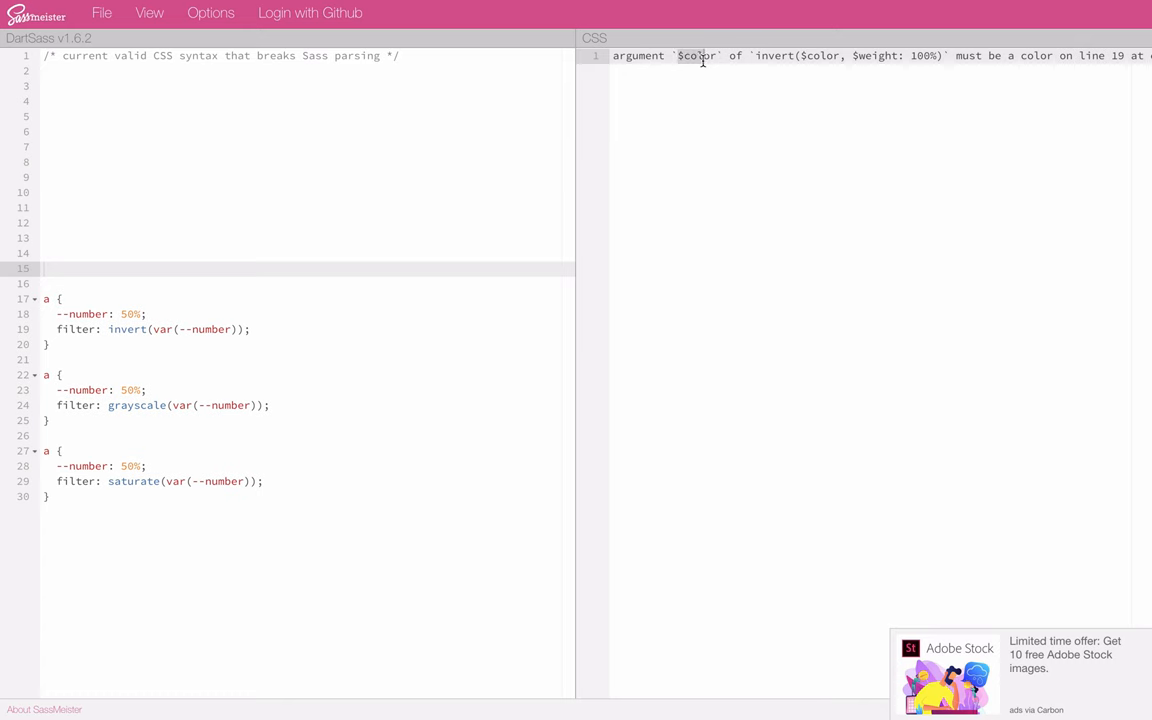
{"action": "mouse_move", "coordinate": [890, 56]}
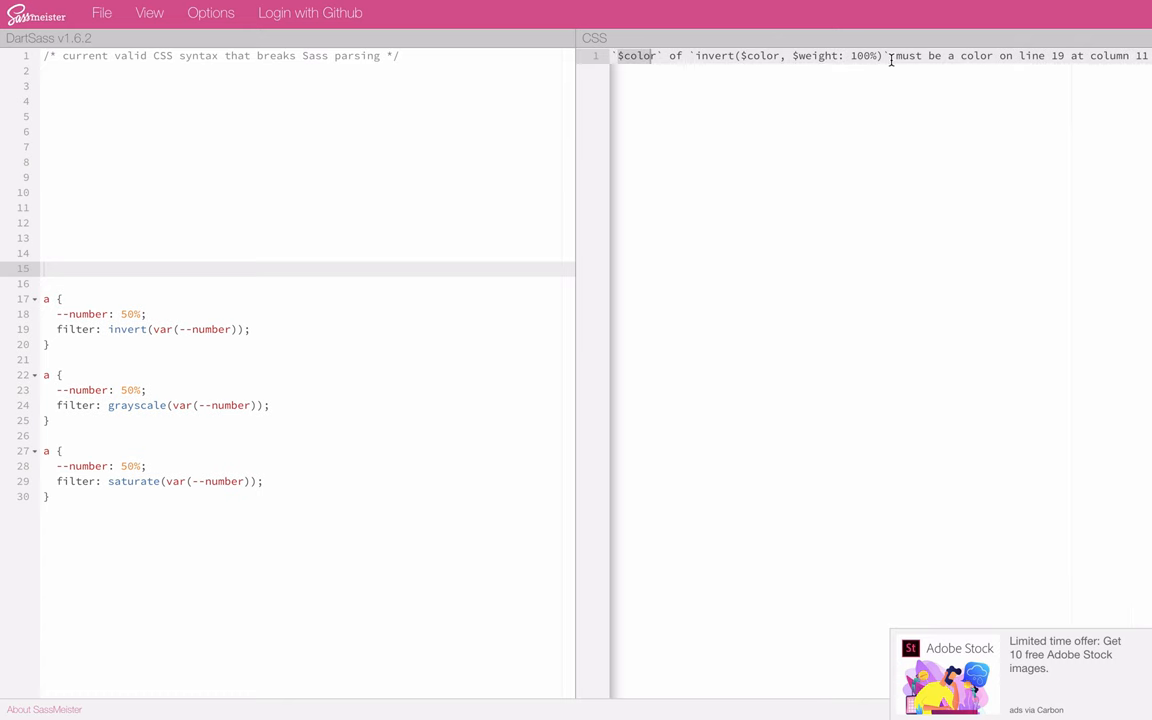
{"action": "mouse_move", "coordinate": [162, 343]}
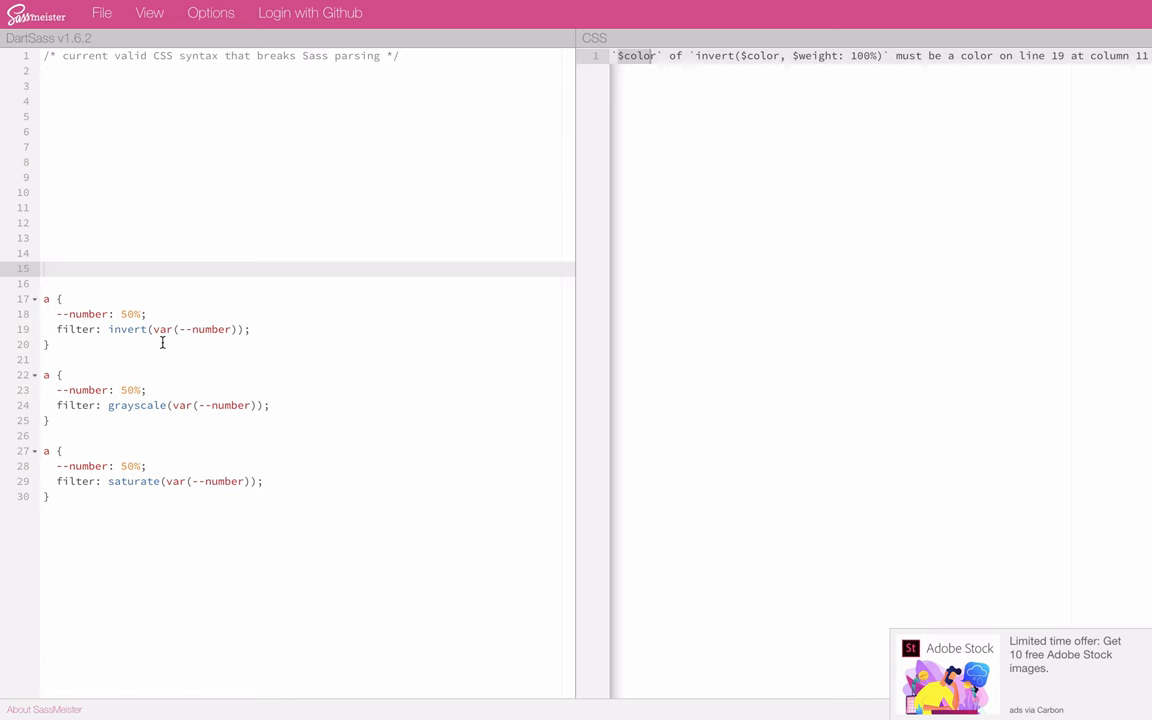
Step: Test 50% versus var(--) as invert's argument under LibSass, then select the invert and grayscale rules
{"action": "left_click", "coordinate": [235, 329]}
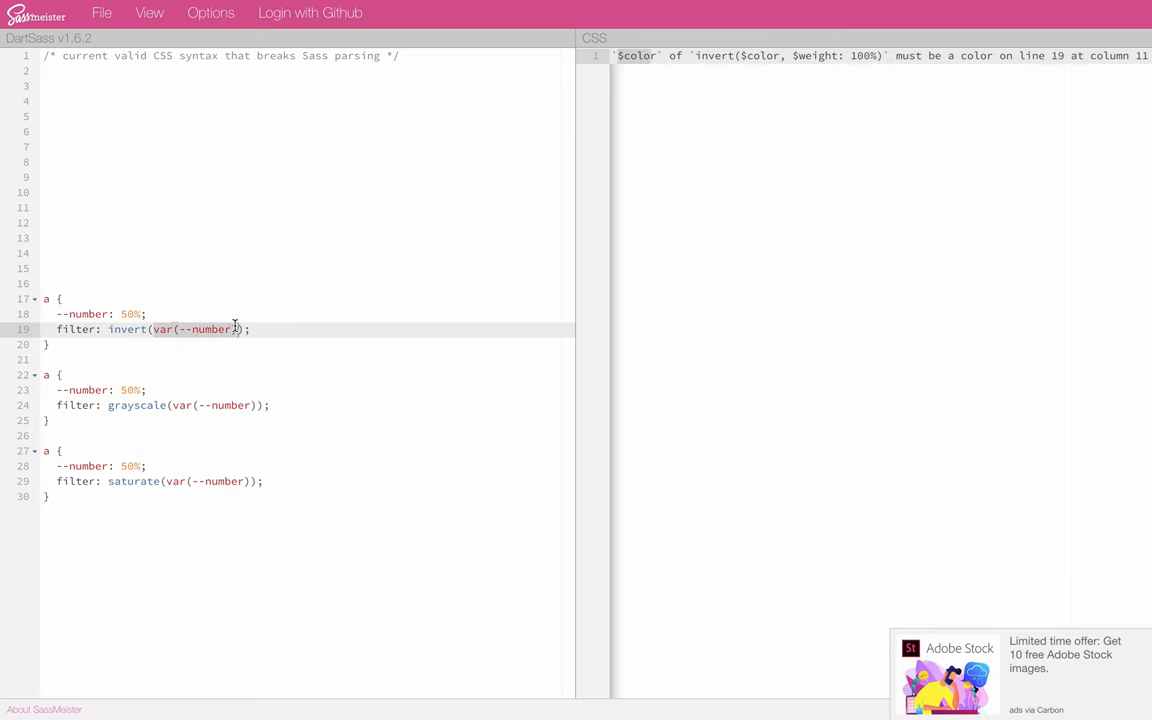
{"action": "type", "text": "50%"}
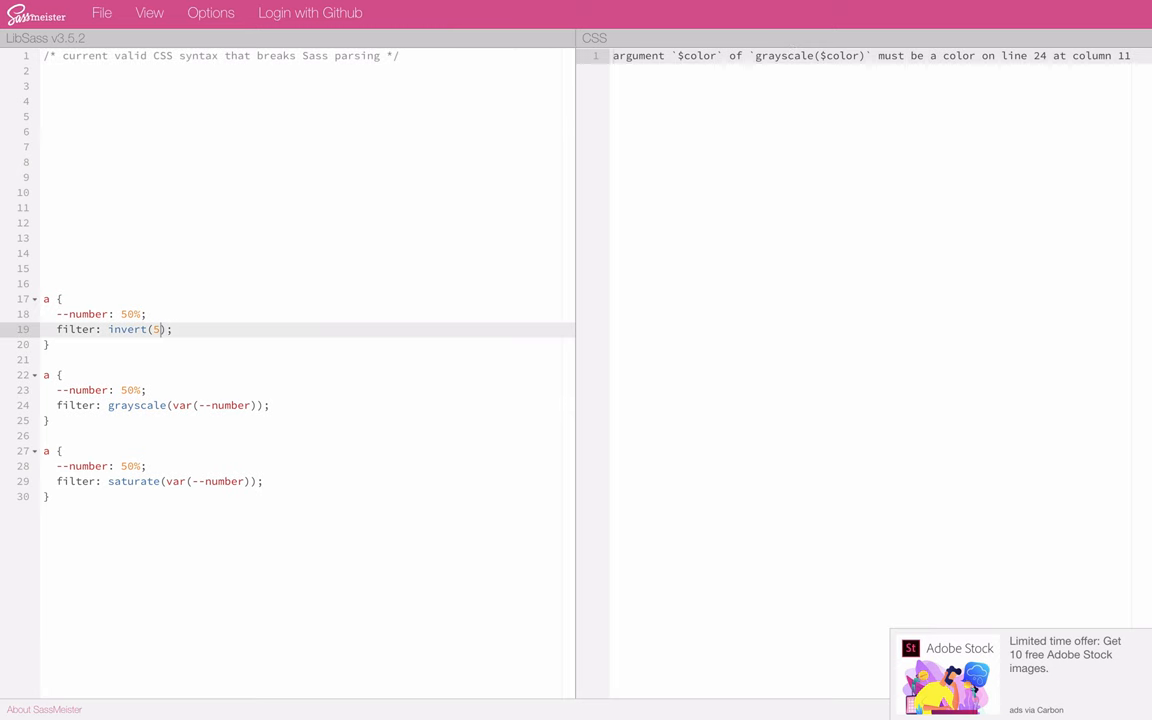
{"action": "type", "text": "var(--number"}
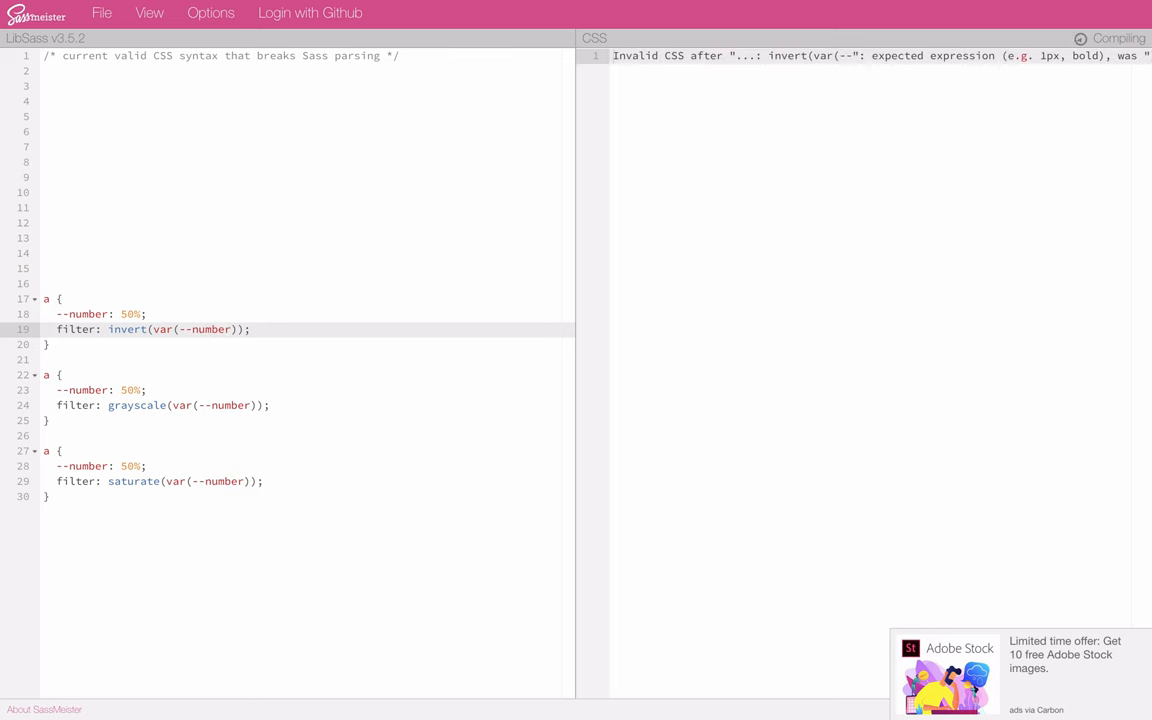
{"action": "left_click", "coordinate": [158, 329]}
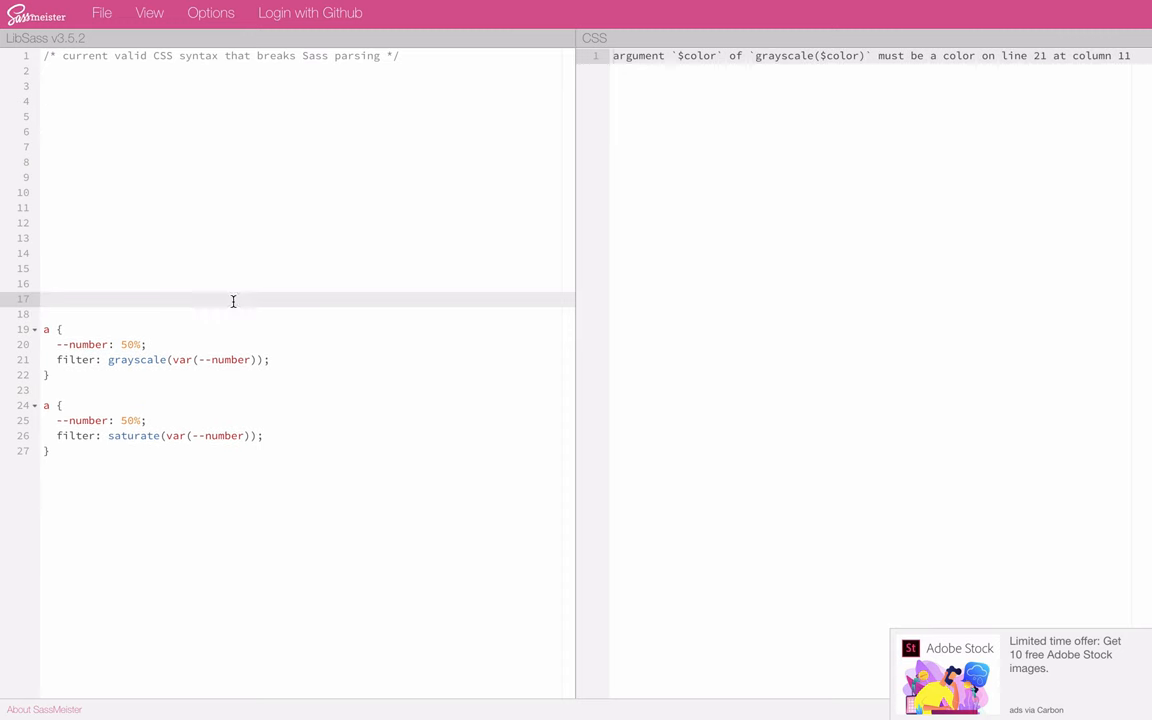
{"action": "left_click", "coordinate": [190, 359]}
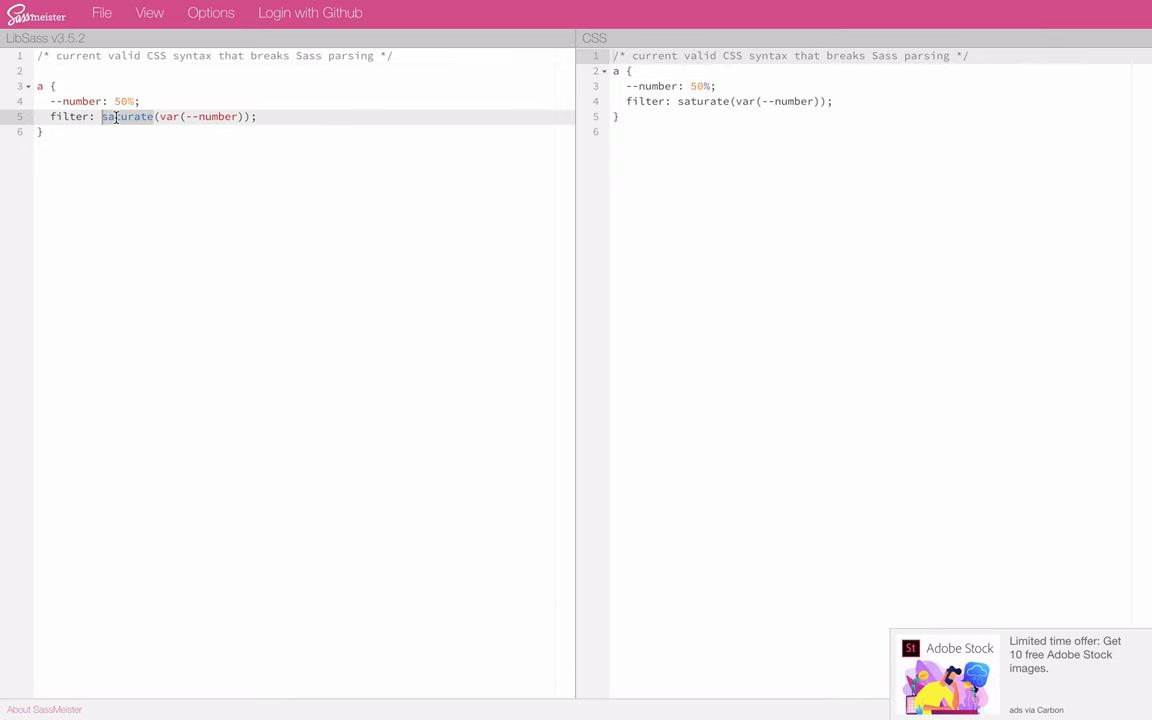
Step: Bring up SassMeister's compiler options to view the available compilers
{"action": "left_click", "coordinate": [210, 12]}
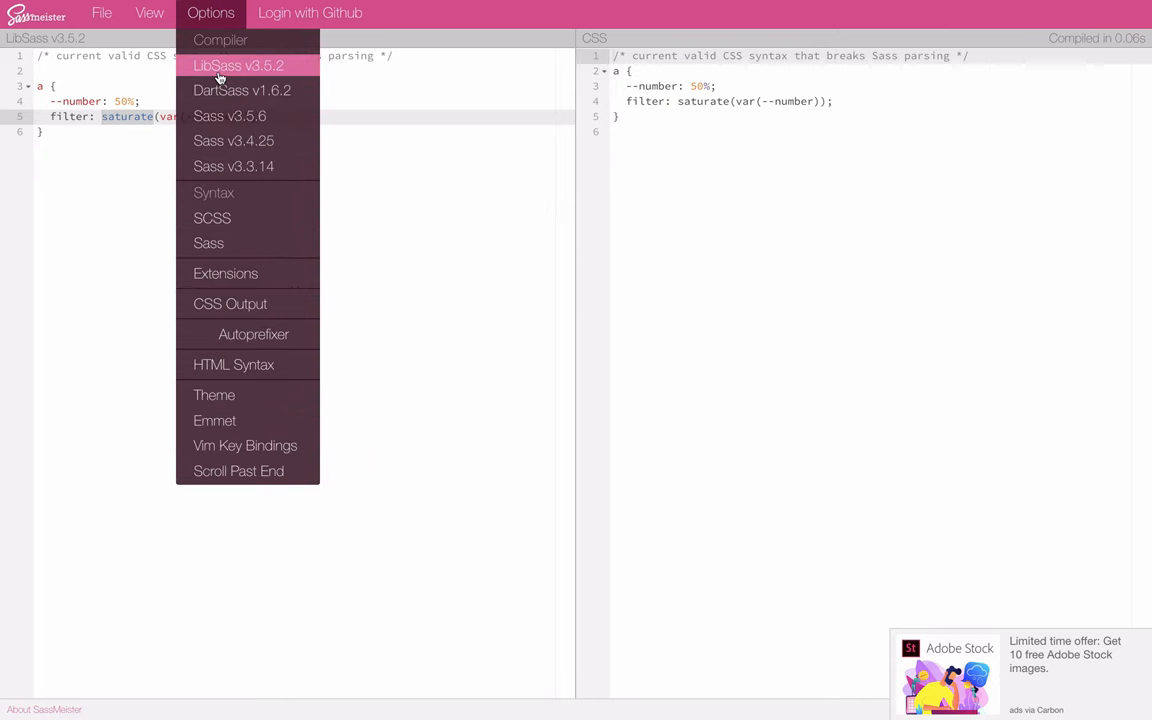
{"action": "mouse_move", "coordinate": [242, 90]}
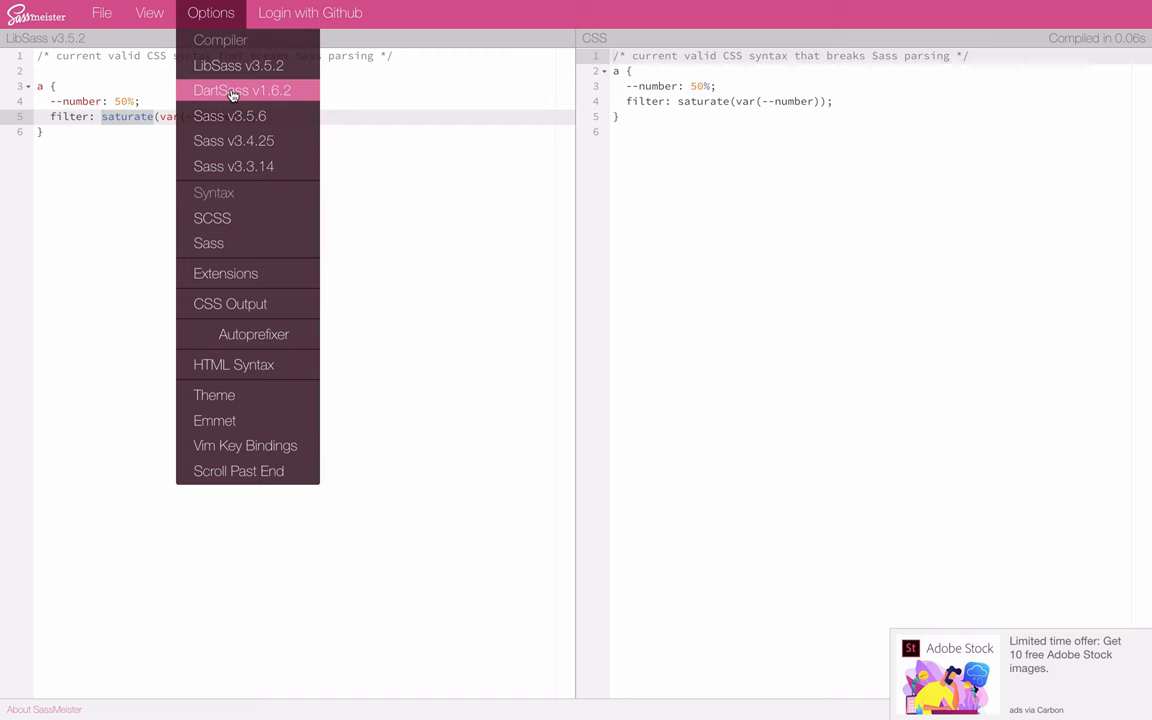
{"action": "mouse_move", "coordinate": [230, 110]}
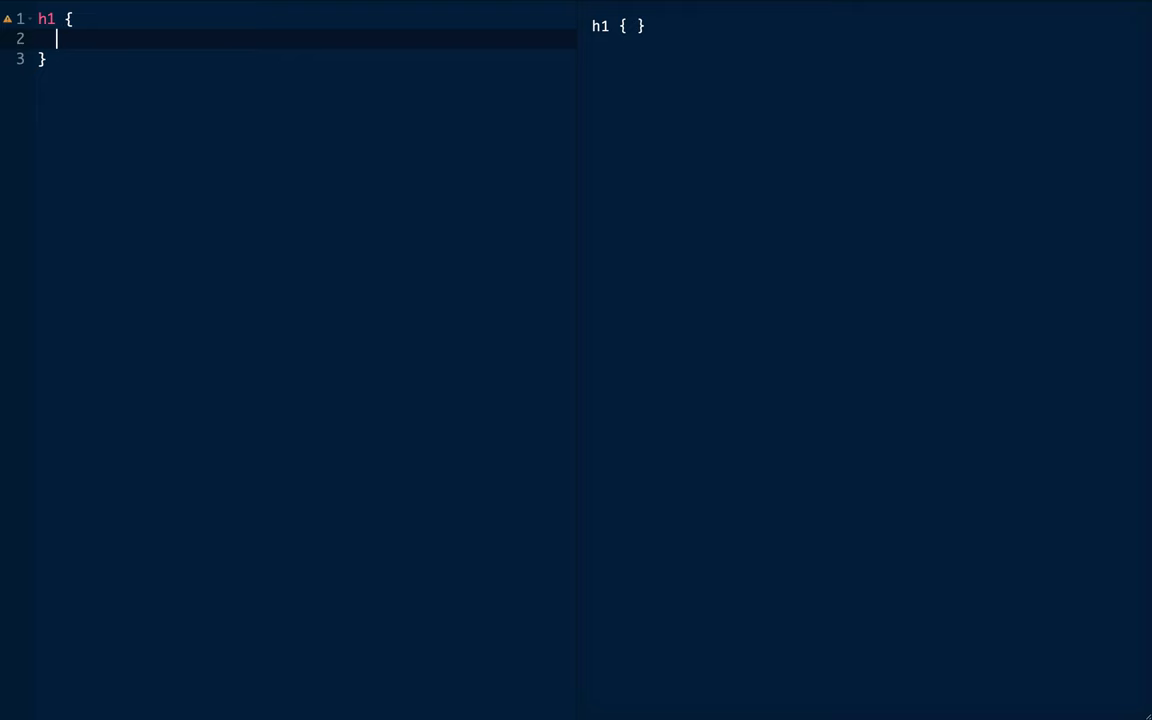
Step: Give h1 color: rgb(1, 2, 3), briefly adding a .5 alpha before removing it
{"action": "type", "text": "color: rgb;"}
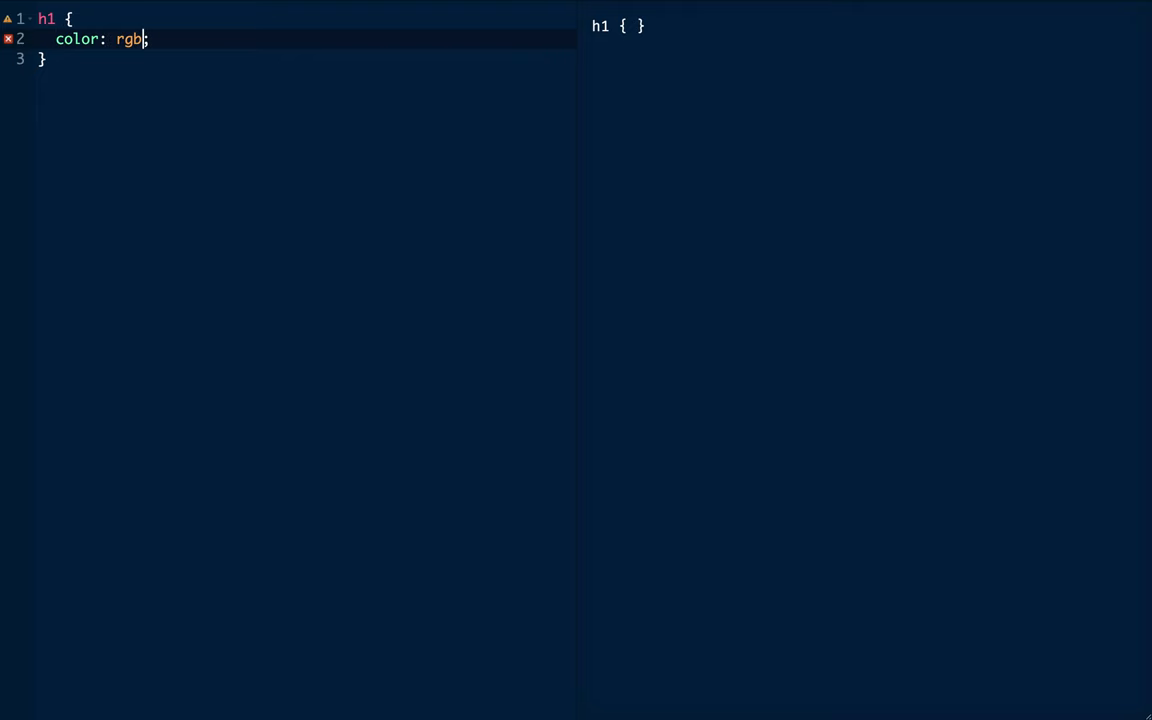
{"action": "type", "text": "(1, 2, 3"}
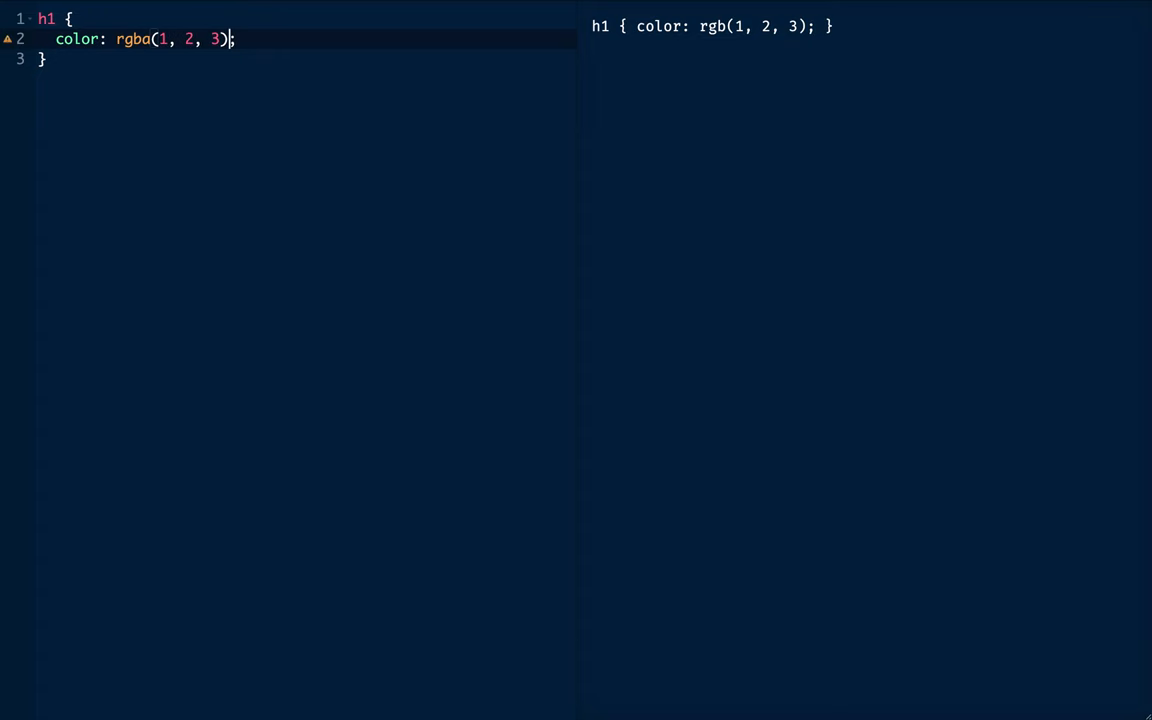
{"action": "type", "text": ", .5"}
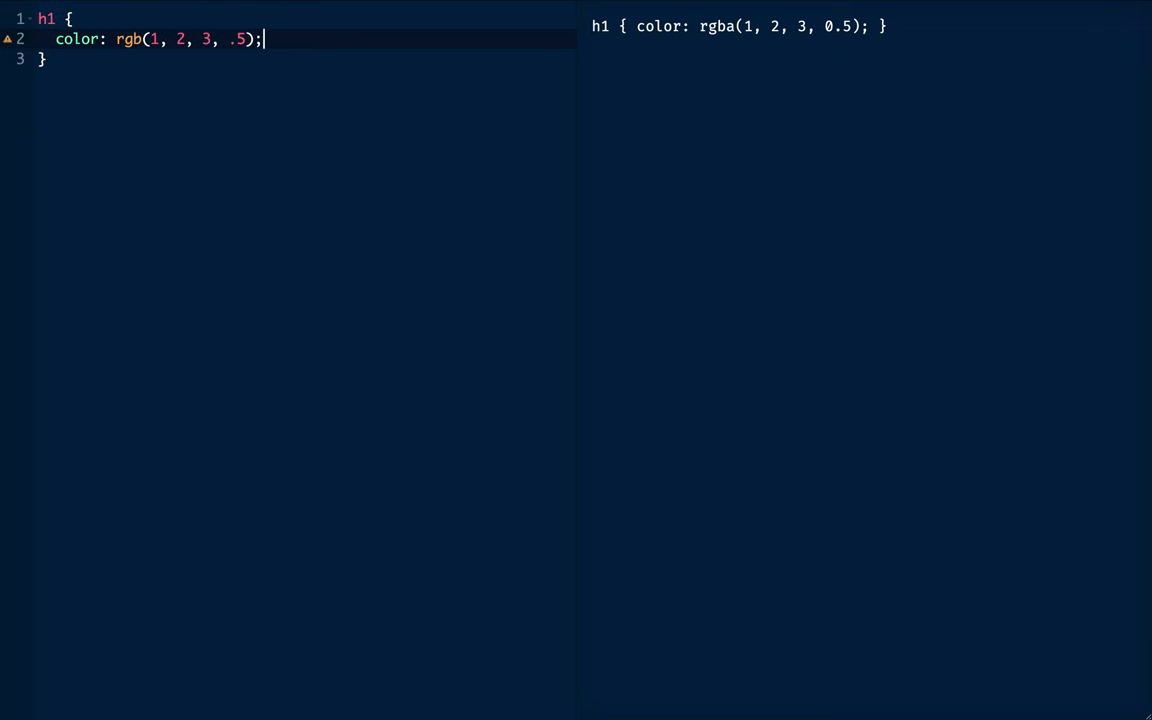
{"action": "key", "text": "BackSpace"}
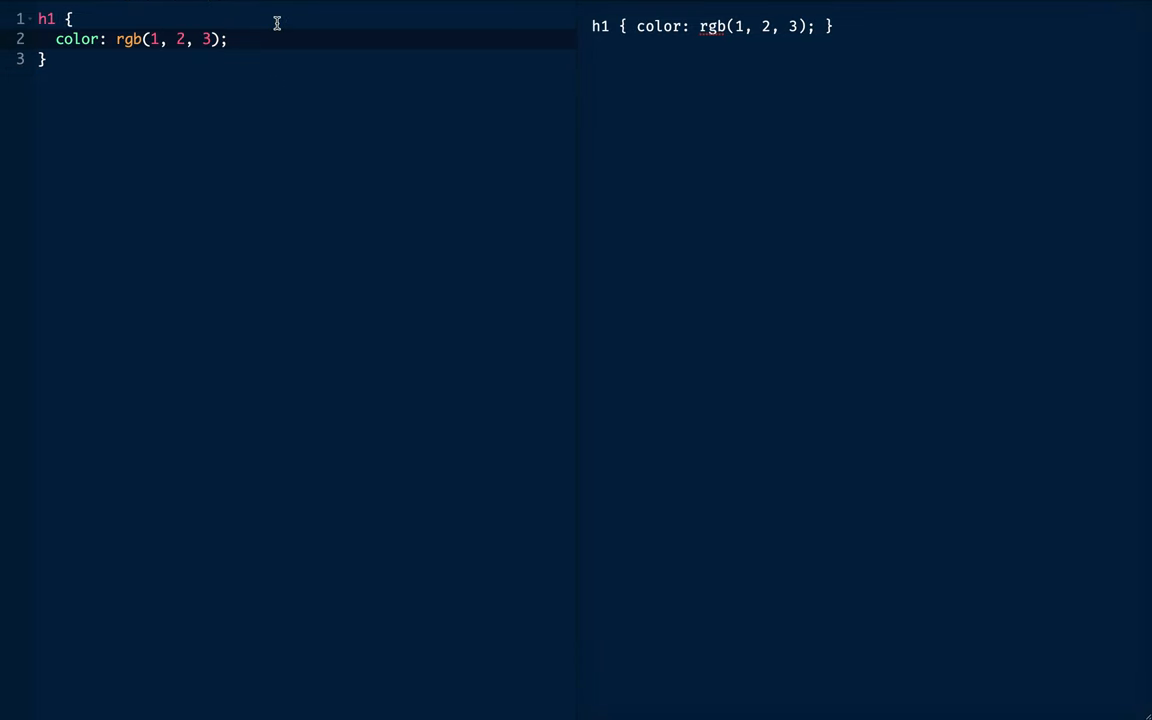
{"action": "mouse_move", "coordinate": [191, 38]}
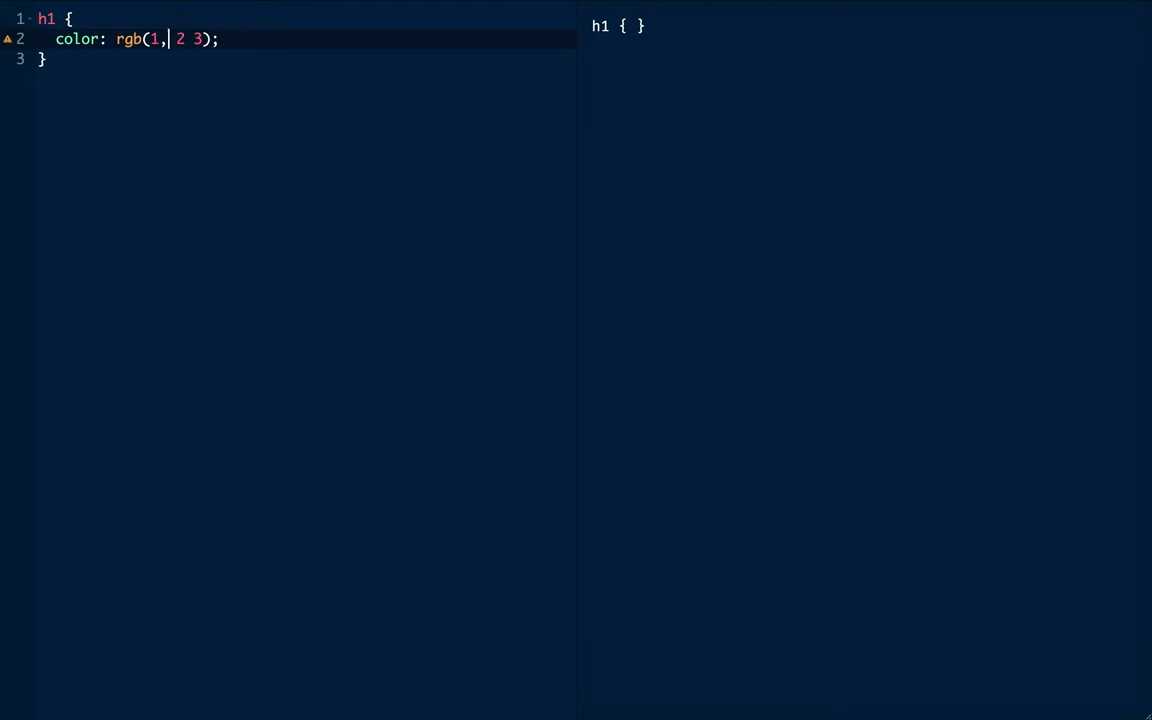
Step: Remove the commas, try alpha variants 4, 50% and rgba, then set rgb(1 2 3)
{"action": "key", "text": "Backspace"}
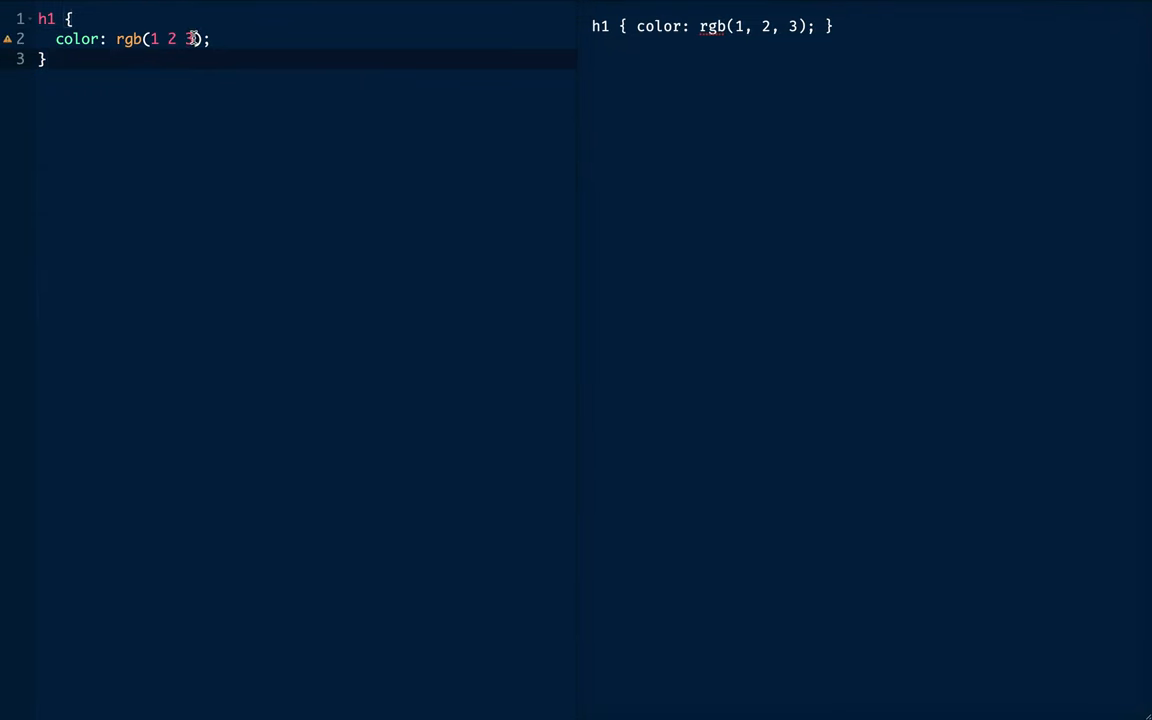
{"action": "type", "text": "4"}
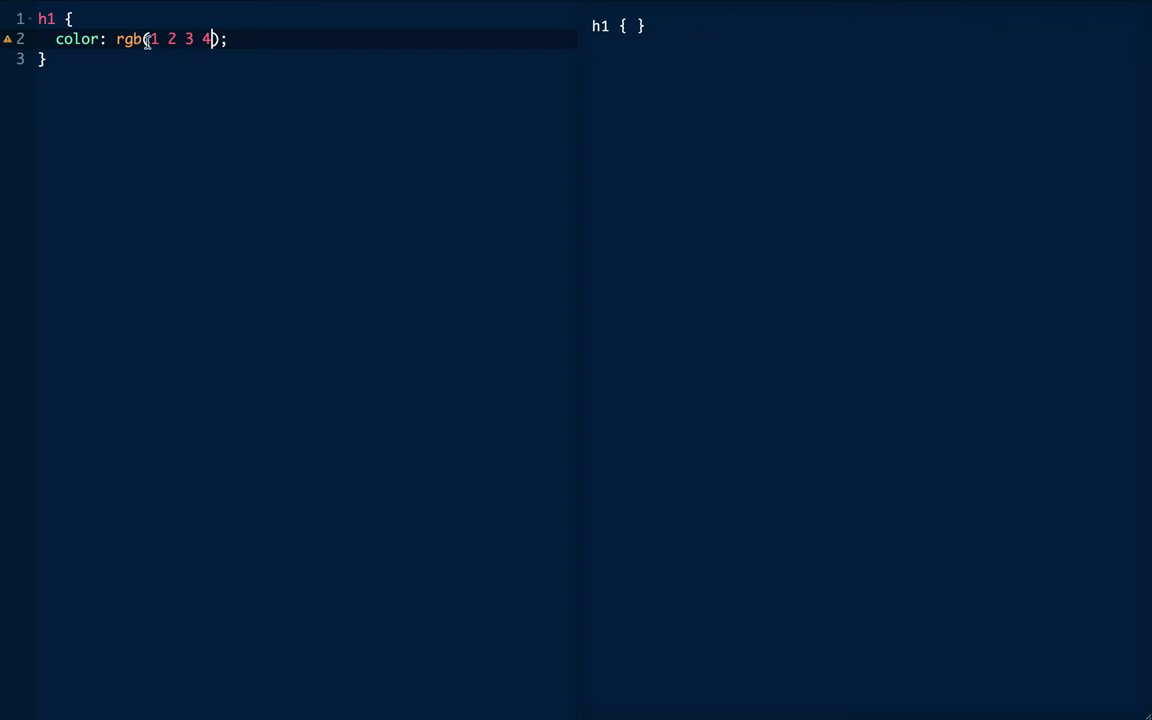
{"action": "type", "text": "."}
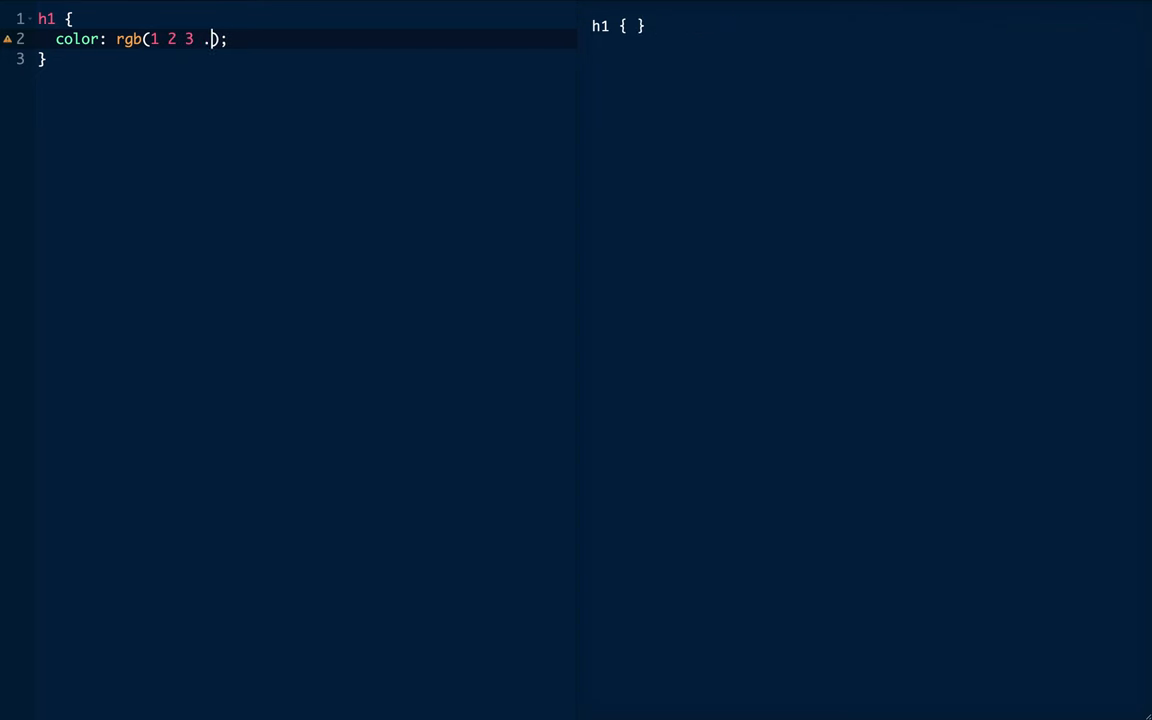
{"action": "type", "text": "50%"}
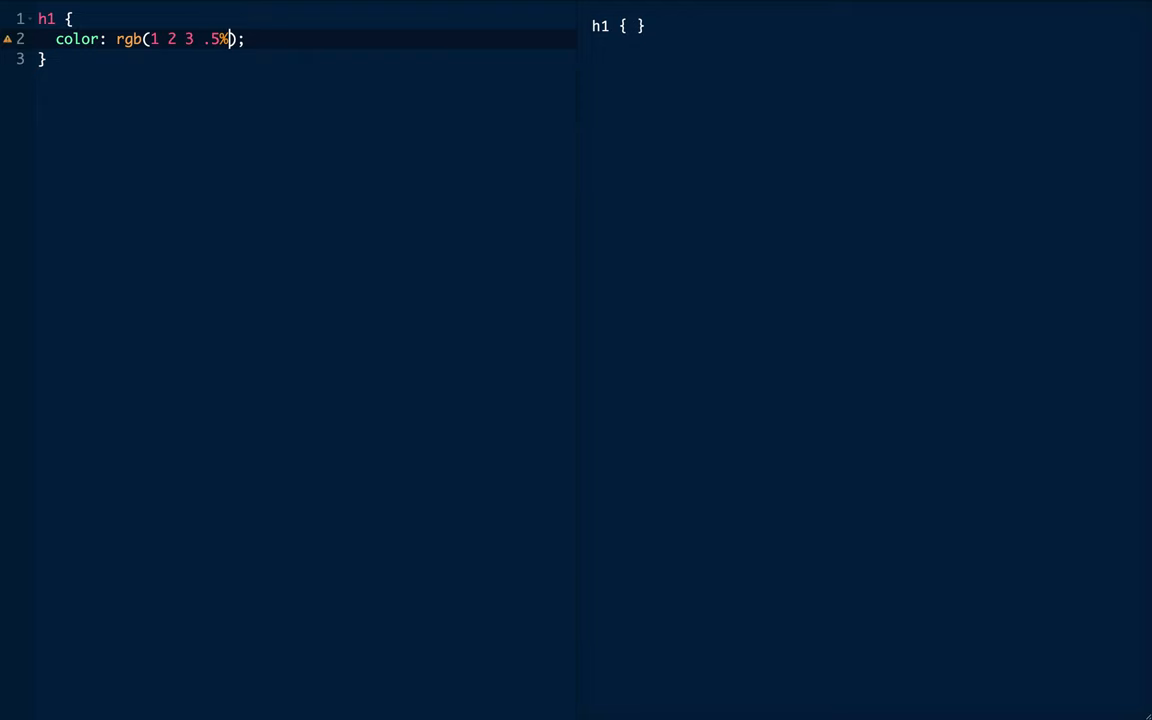
{"action": "key", "text": "BackSpace"}
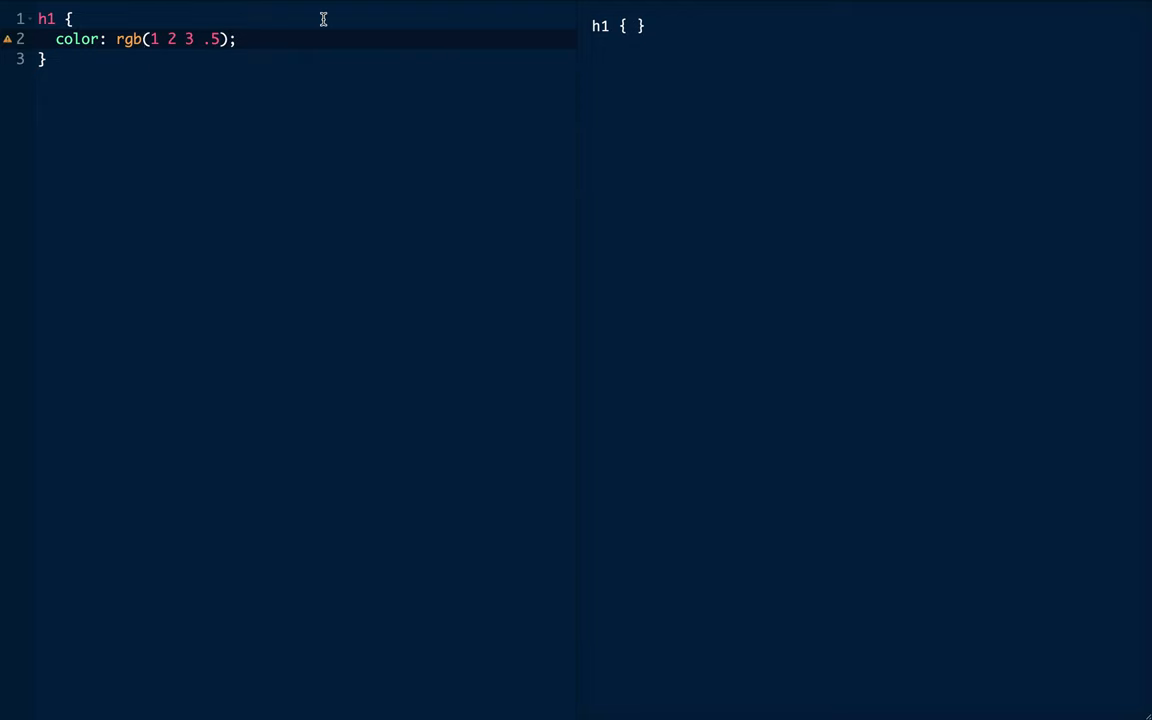
{"action": "type", "text": "a"}
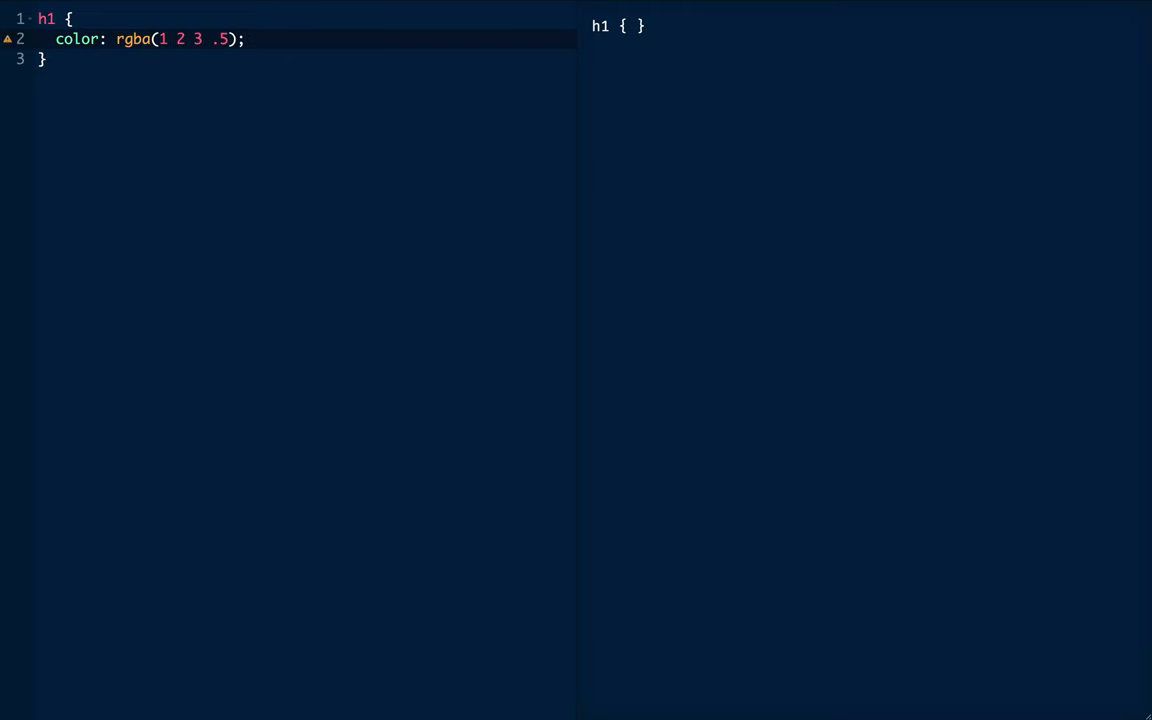
{"action": "key", "text": "Backspace"}
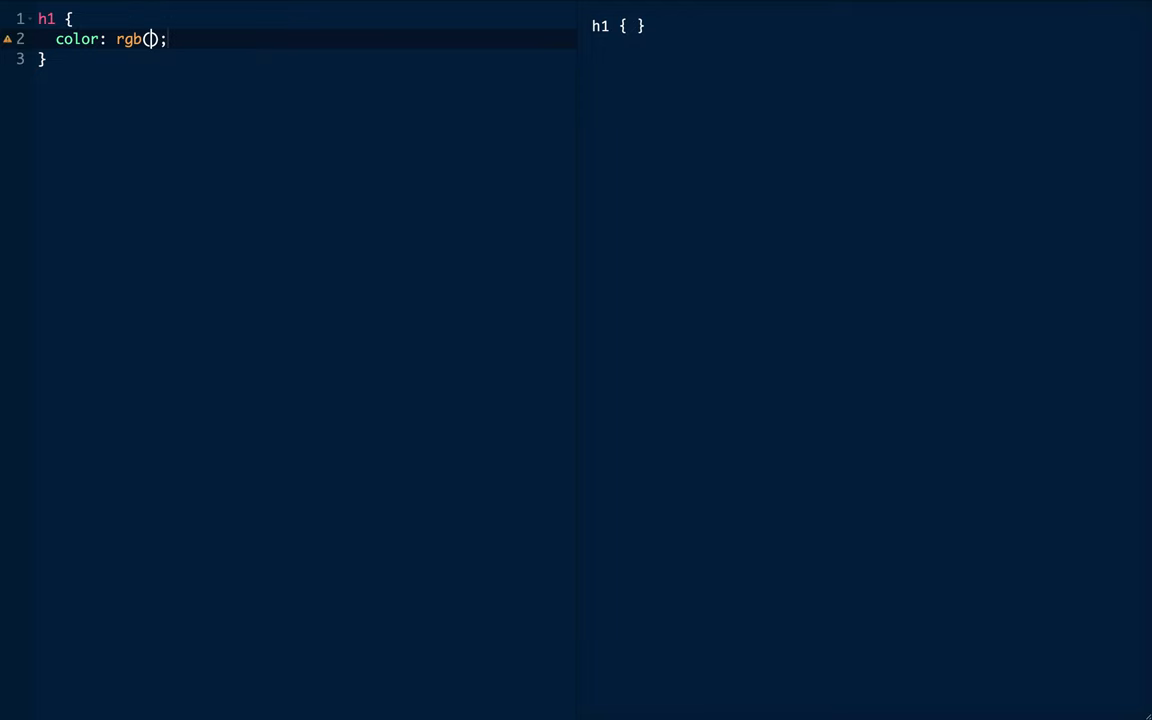
{"action": "type", "text": "1 2 3);"}
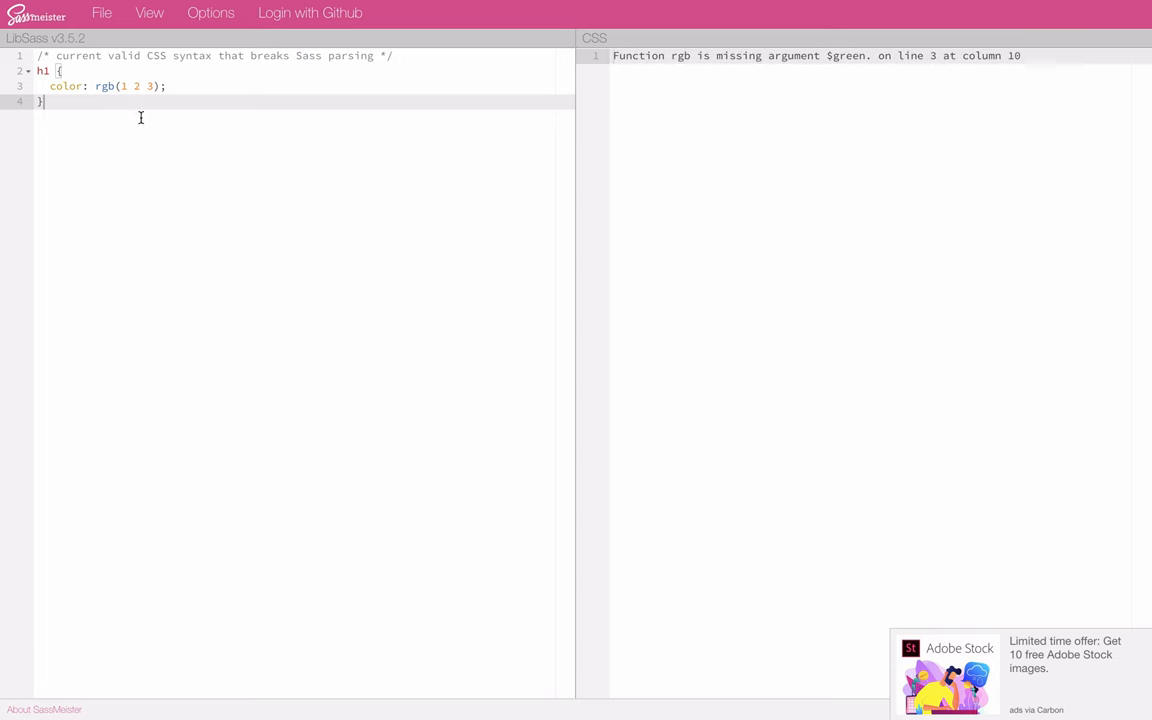
Step: Select text in the SCSS pane where the h1 rgb(1 2 3) rule is tested
{"action": "double_click", "coordinate": [105, 86]}
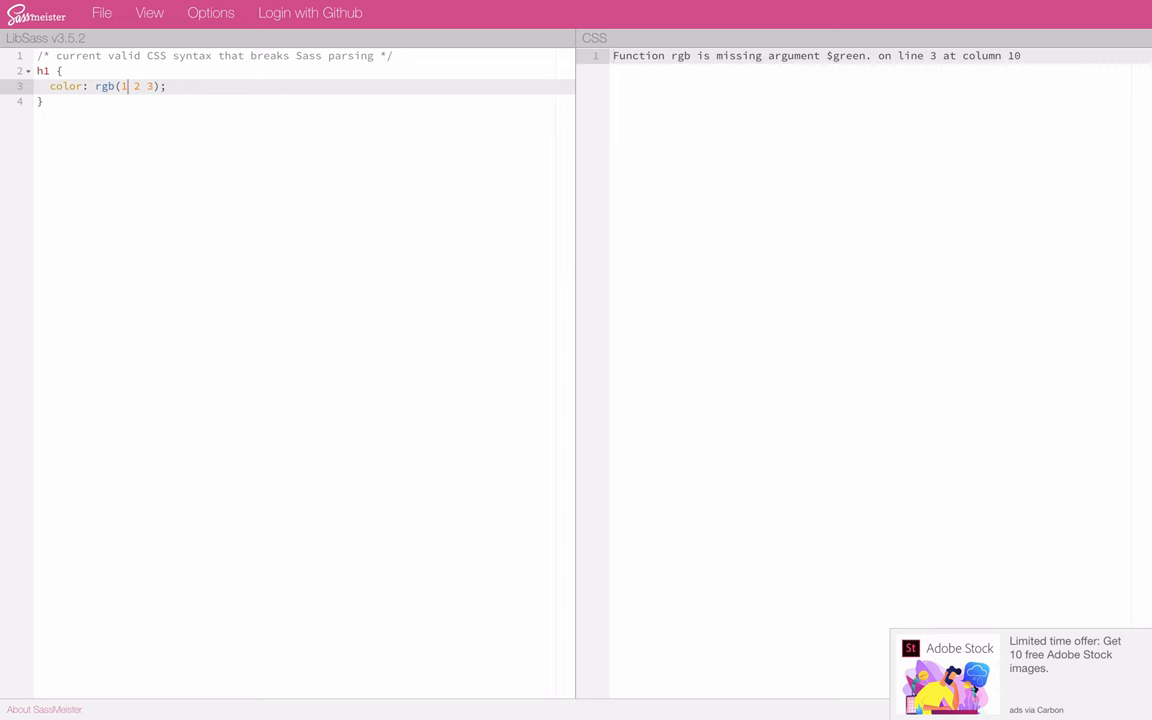
{"action": "mouse_move", "coordinate": [37, 16]}
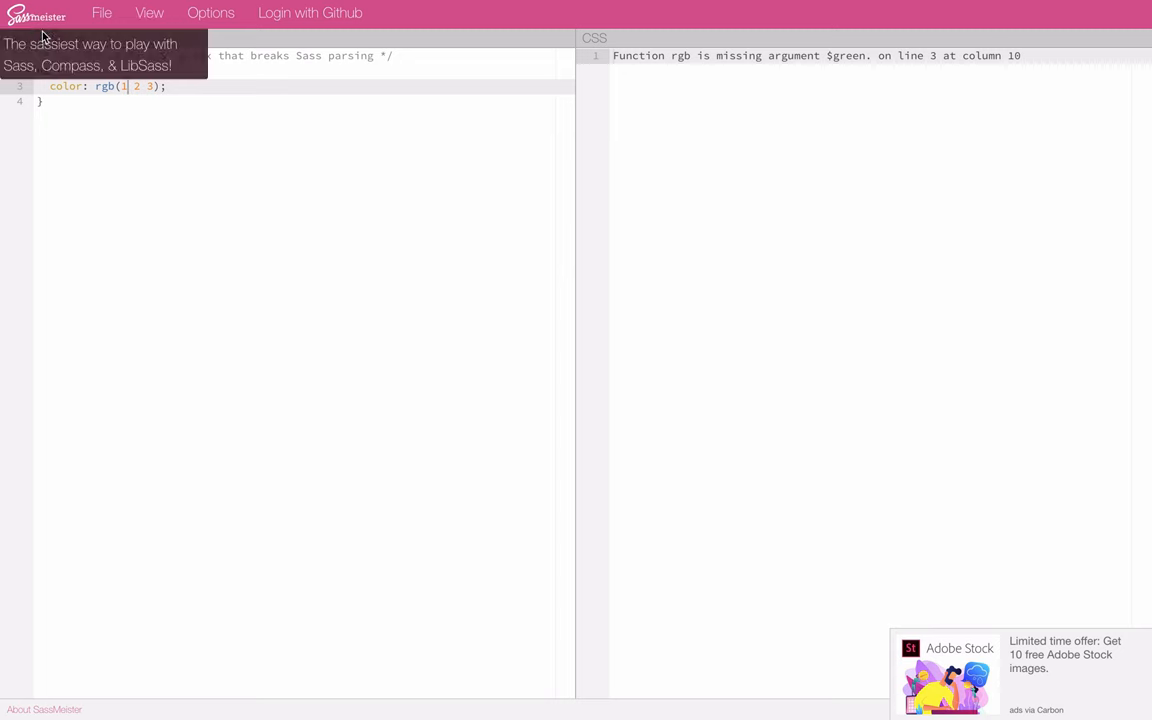